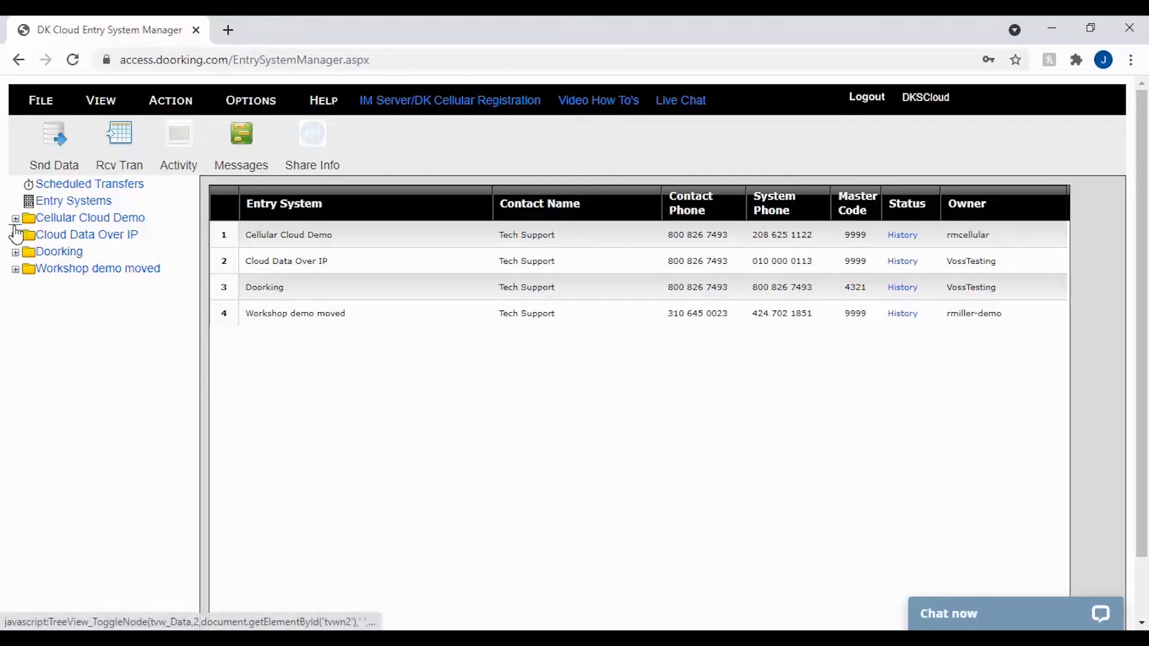
# Navigate Cellular Cloud Demo > System Information to the Security Level editor.
pyautogui.click(15, 218)
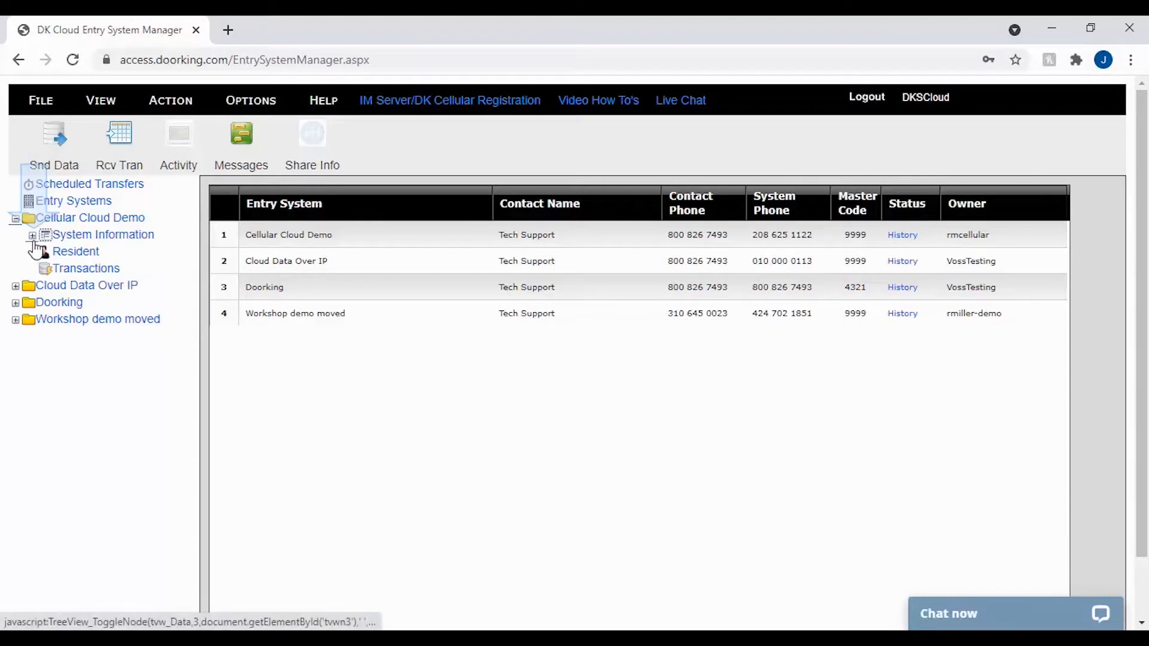
pyautogui.click(44, 234)
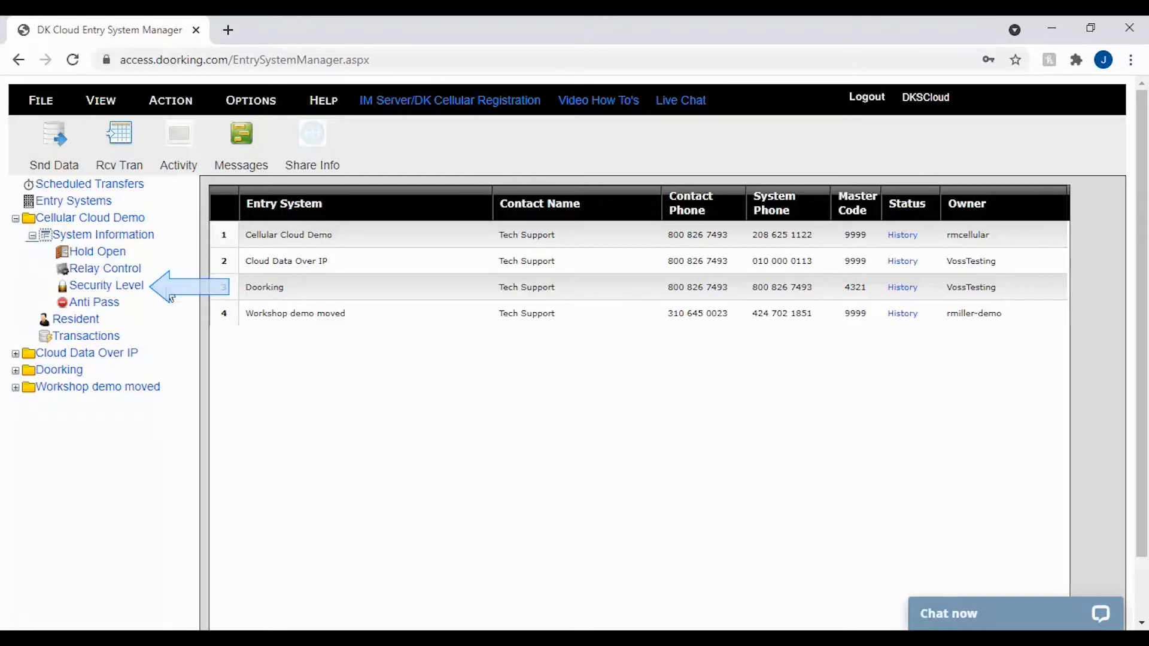
pyautogui.click(105, 285)
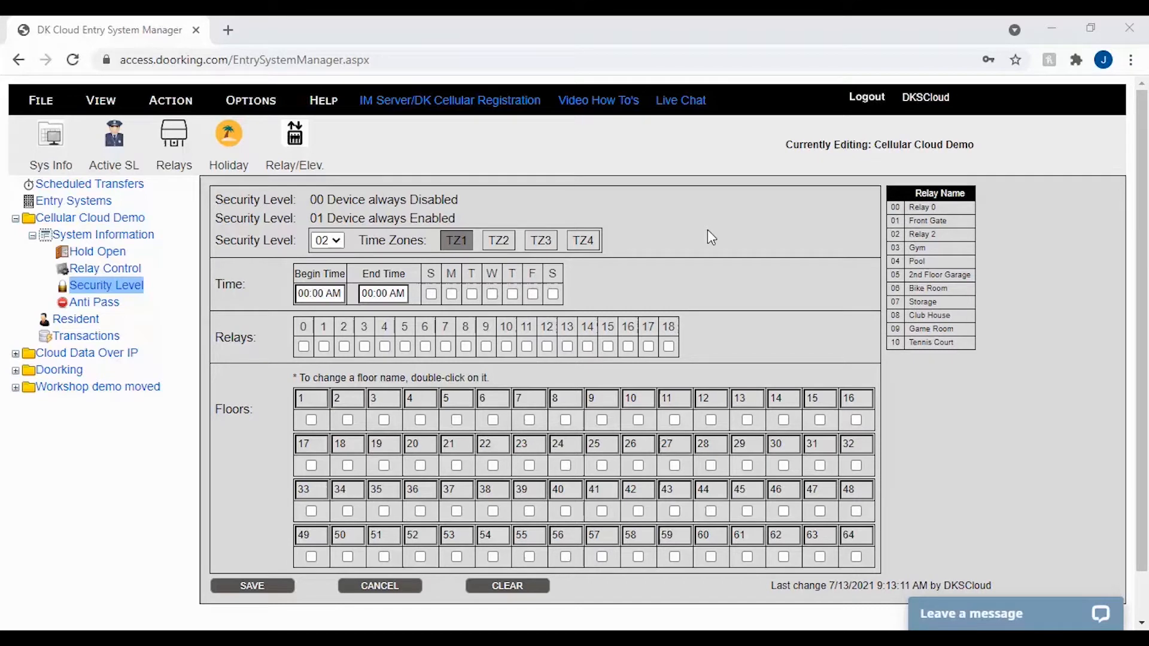
pyautogui.moveTo(698, 235)
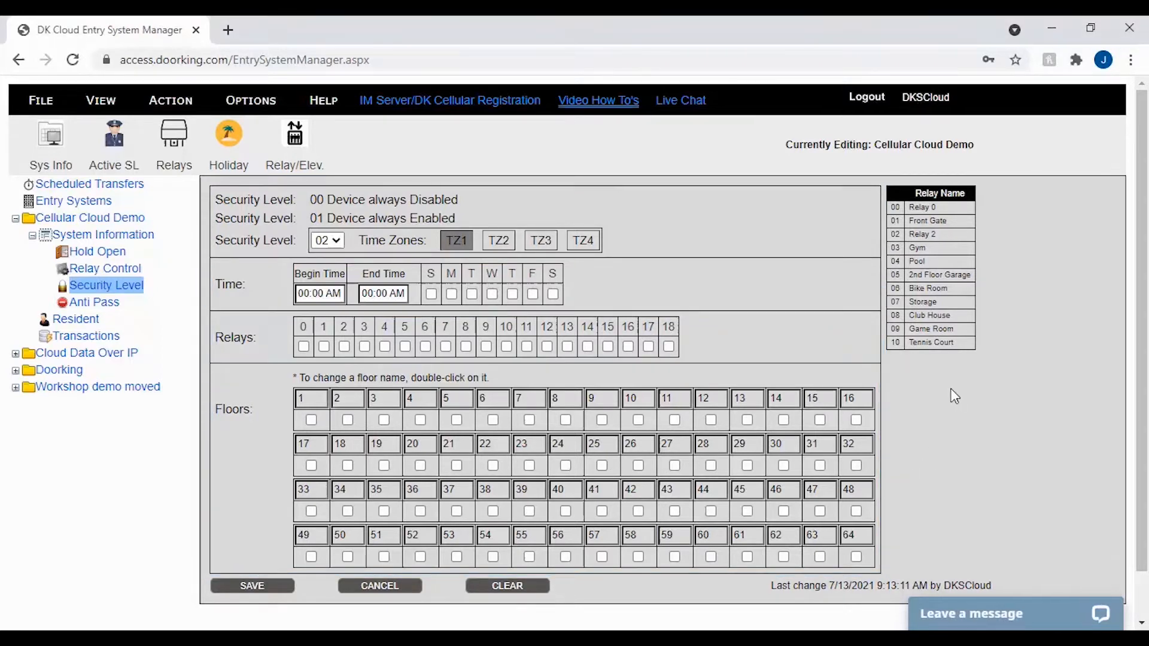
# Browse the Doorking Tech Tip Videos page listing Cloud how-to topics.
pyautogui.click(931, 267)
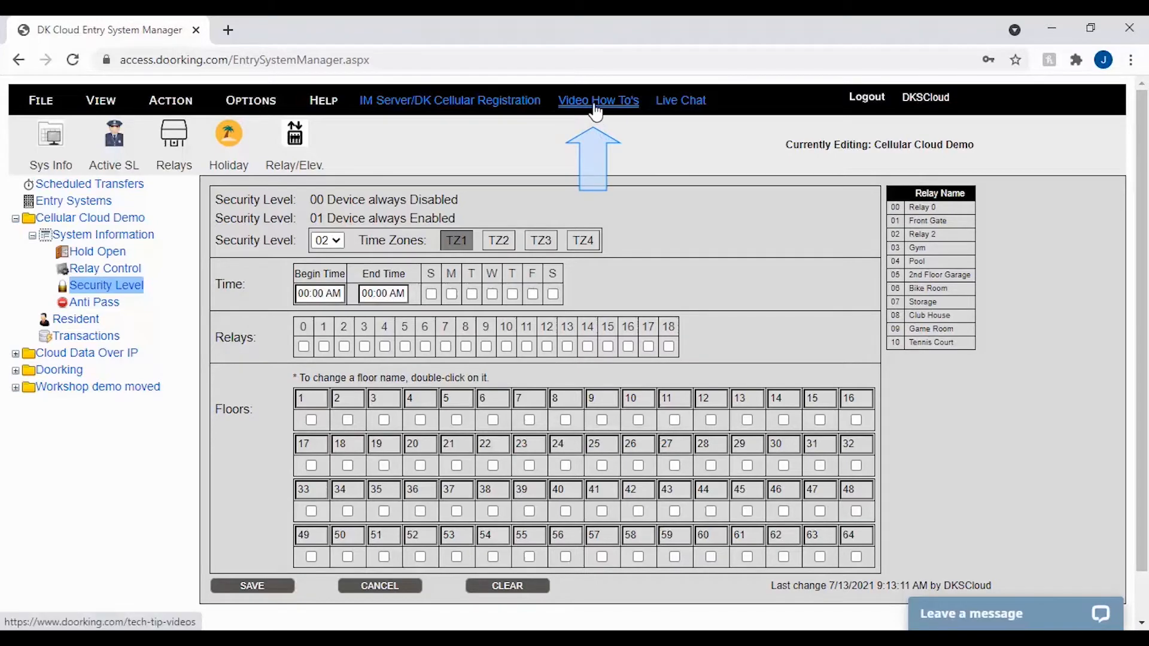
pyautogui.click(597, 101)
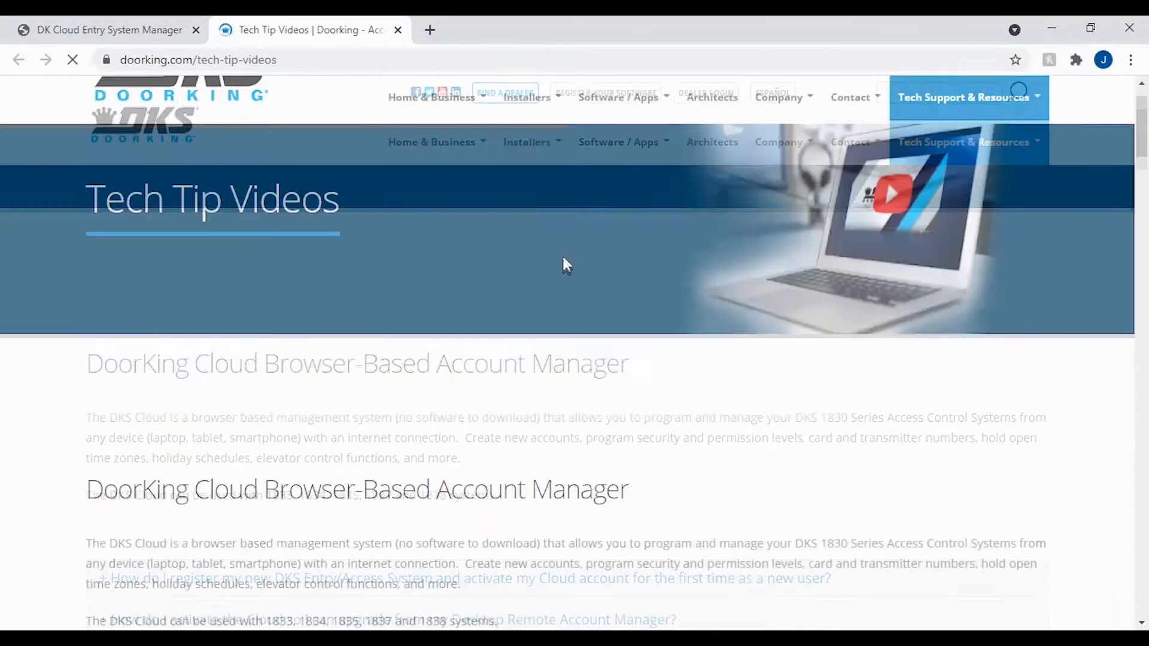
pyautogui.scroll(-3)
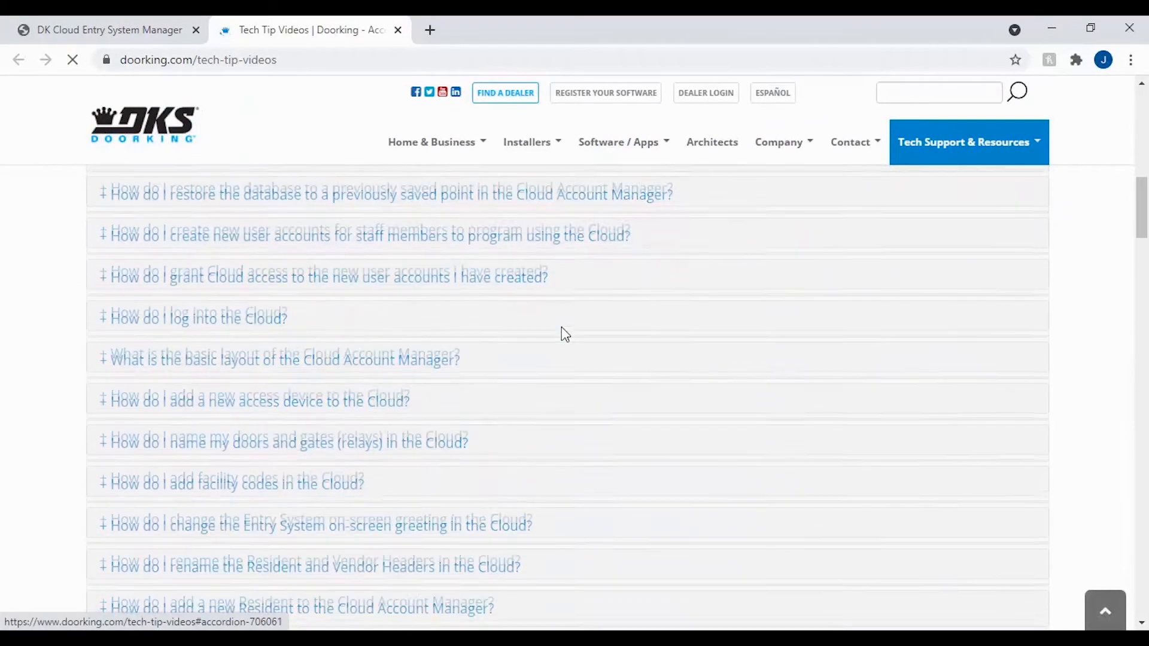
pyautogui.scroll(-3)
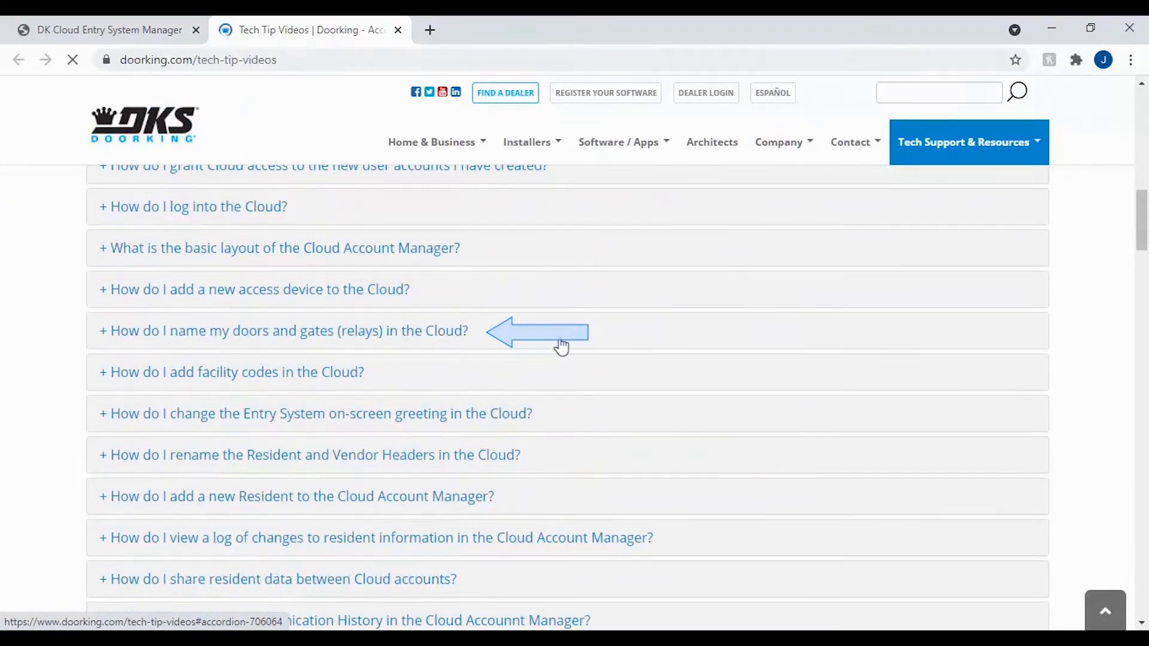
# Return to the Entry System Manager tab and the security level 02 form.
pyautogui.click(106, 30)
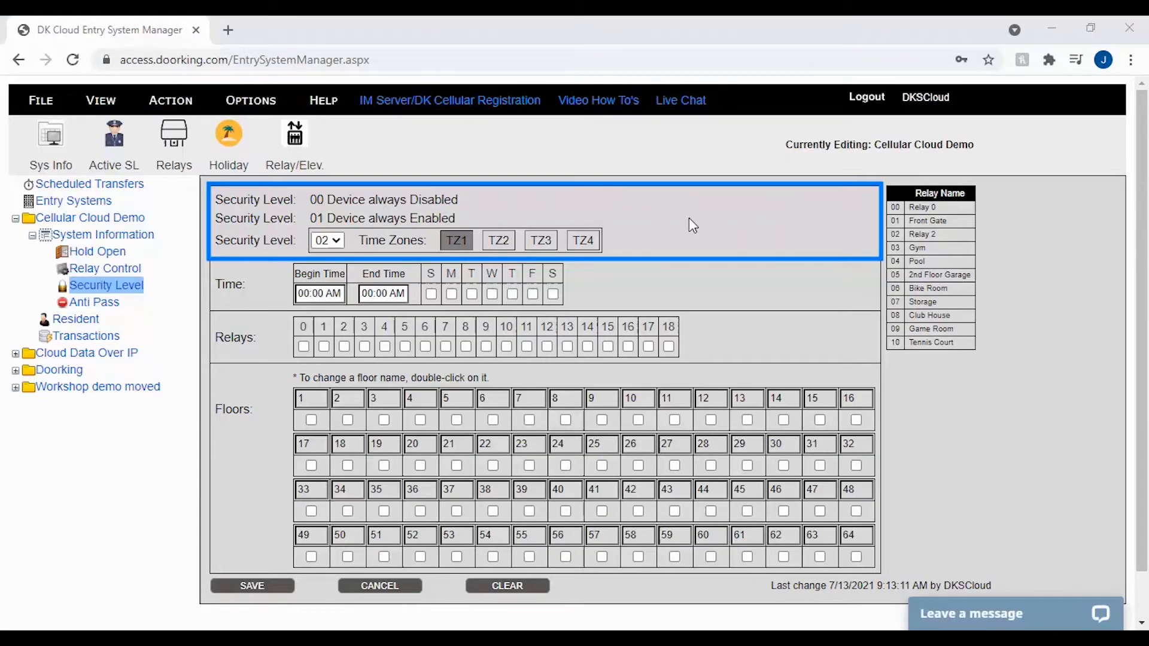
pyautogui.moveTo(532, 201)
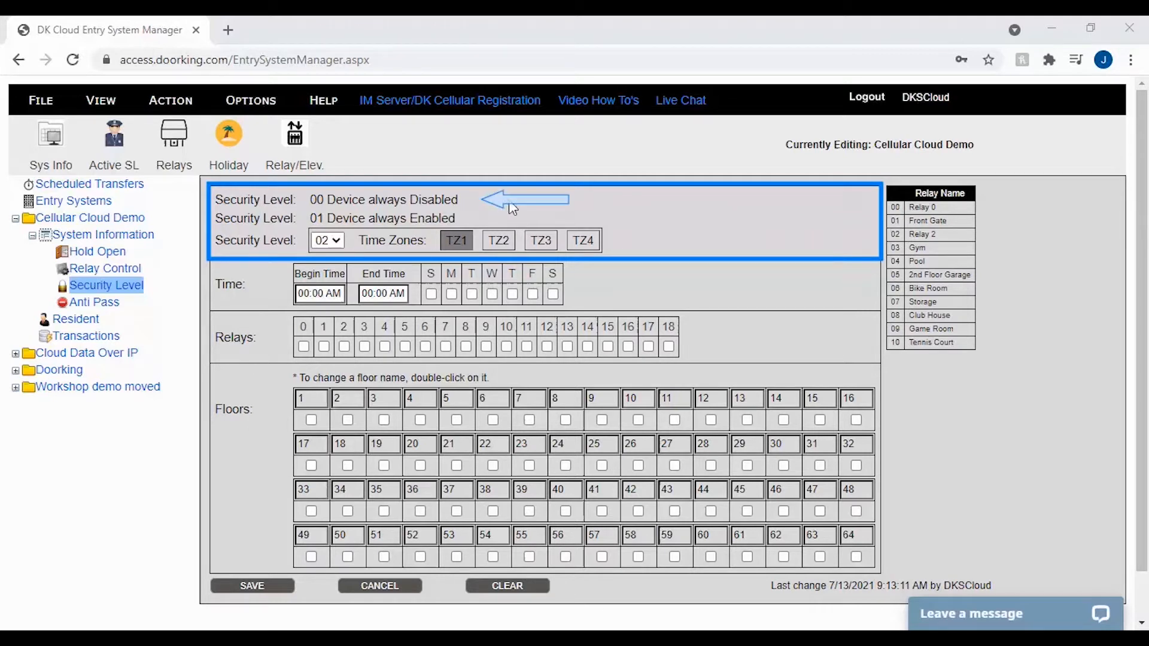
pyautogui.moveTo(539, 213)
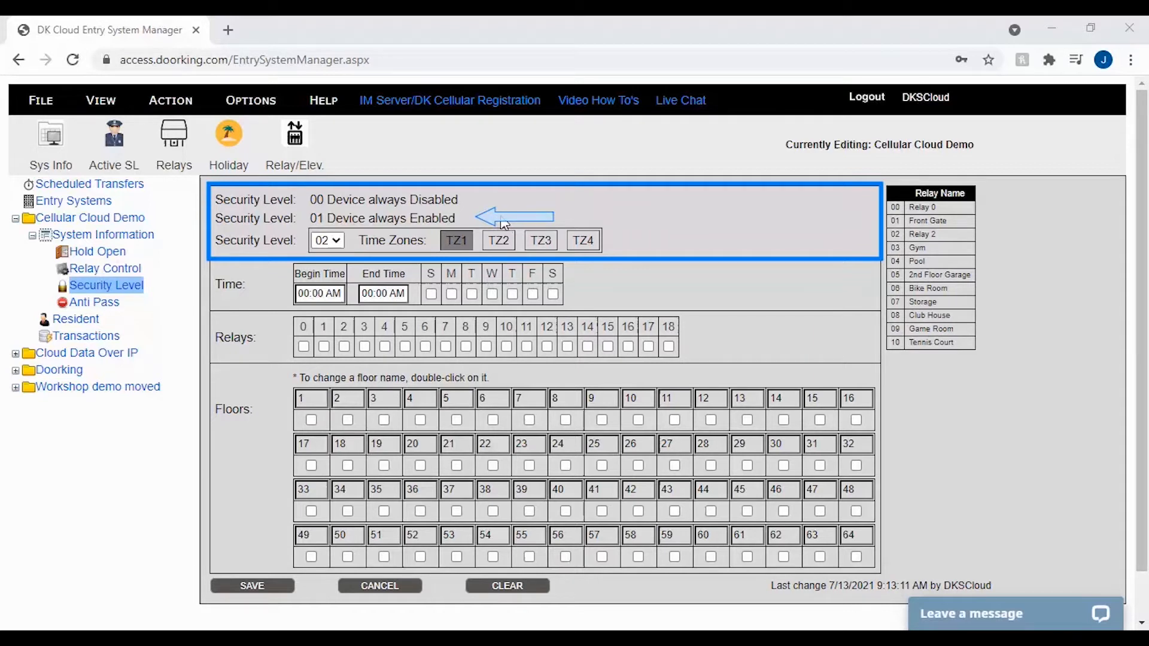
pyautogui.moveTo(511, 224)
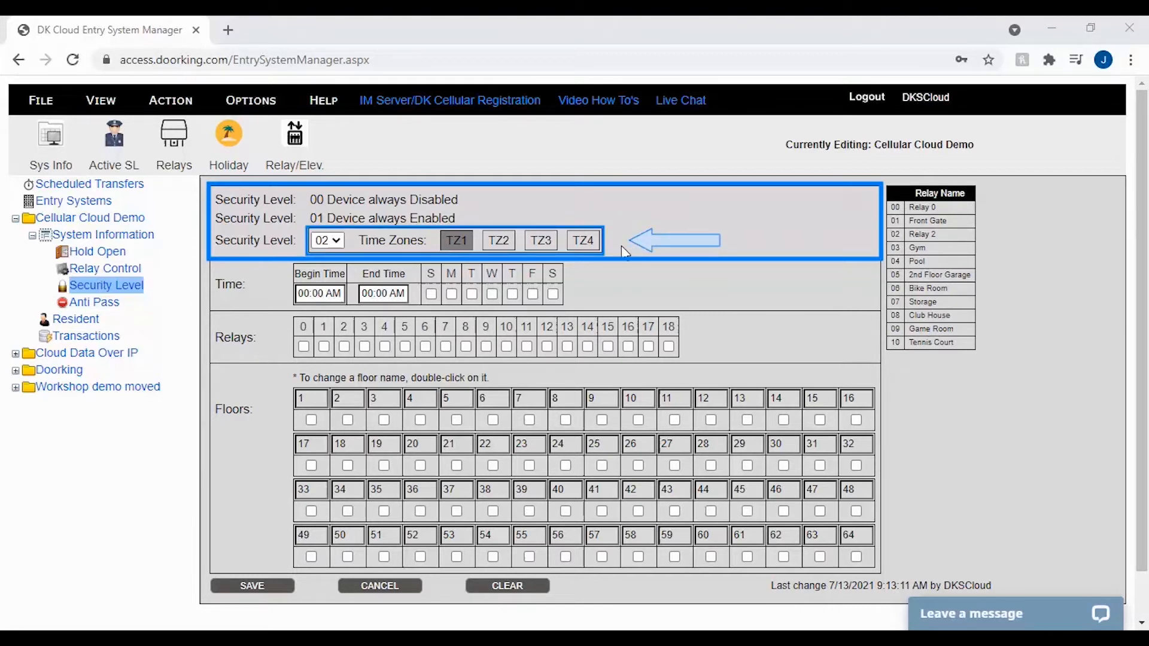
pyautogui.moveTo(613, 350)
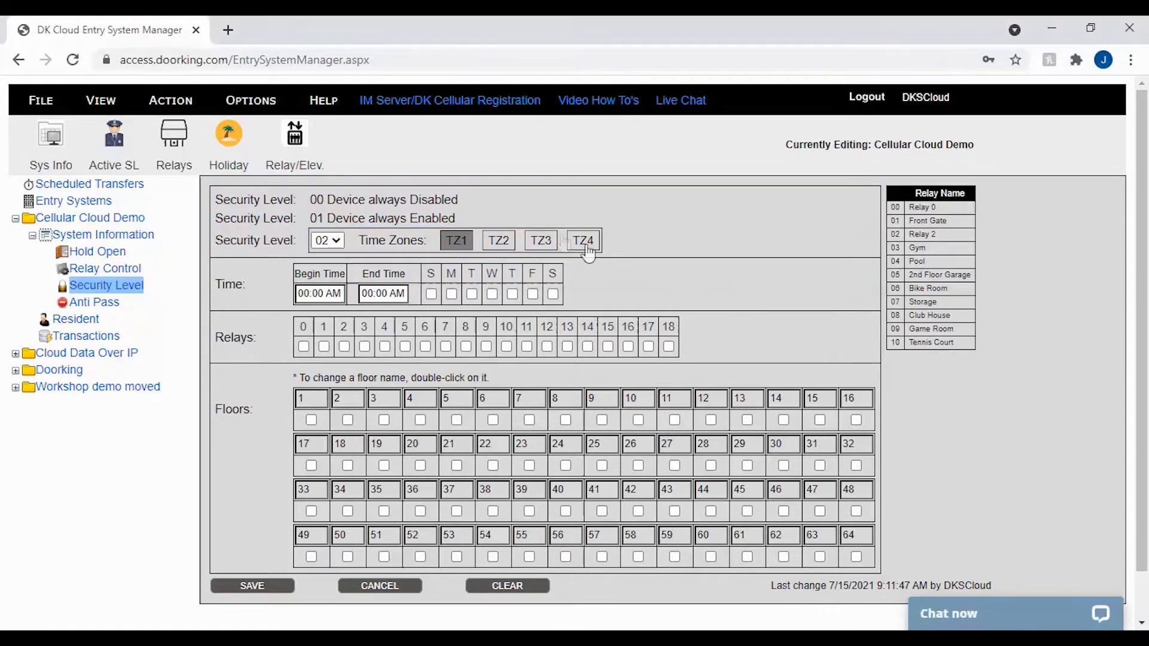
pyautogui.click(326, 241)
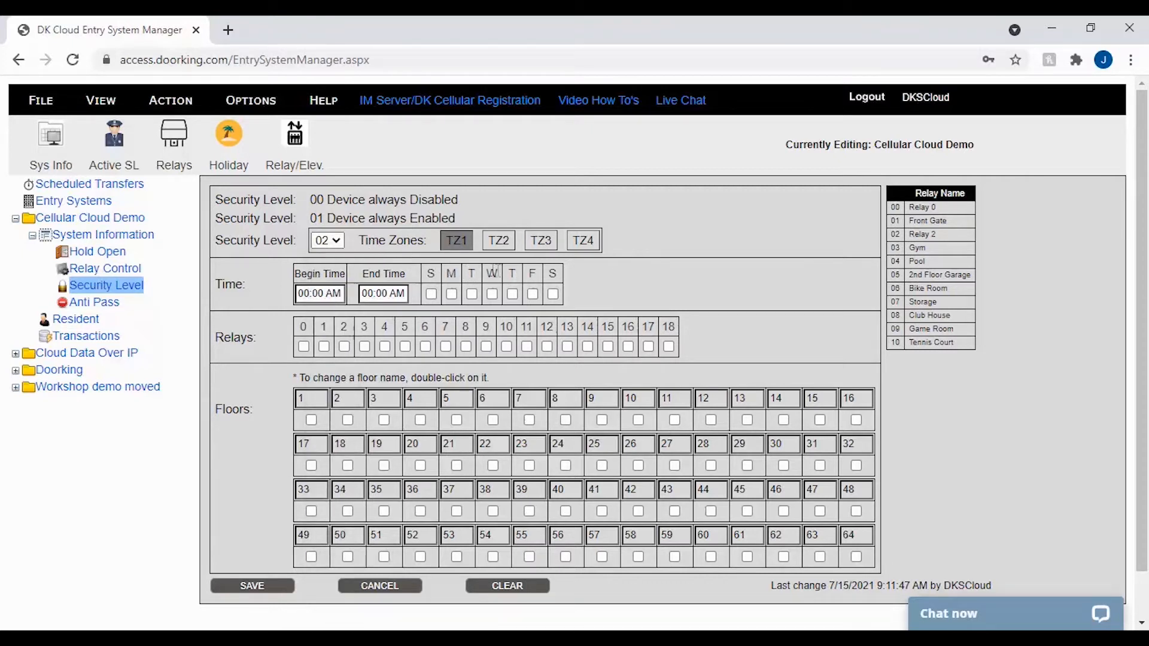
pyautogui.moveTo(592, 273)
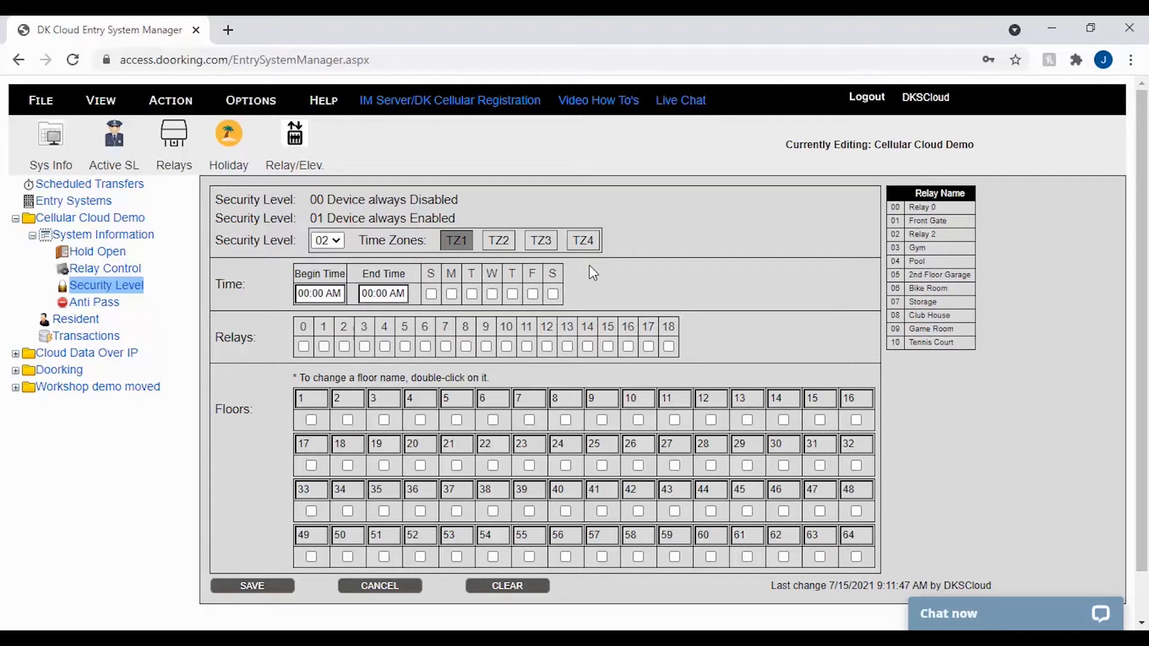
pyautogui.moveTo(581, 266)
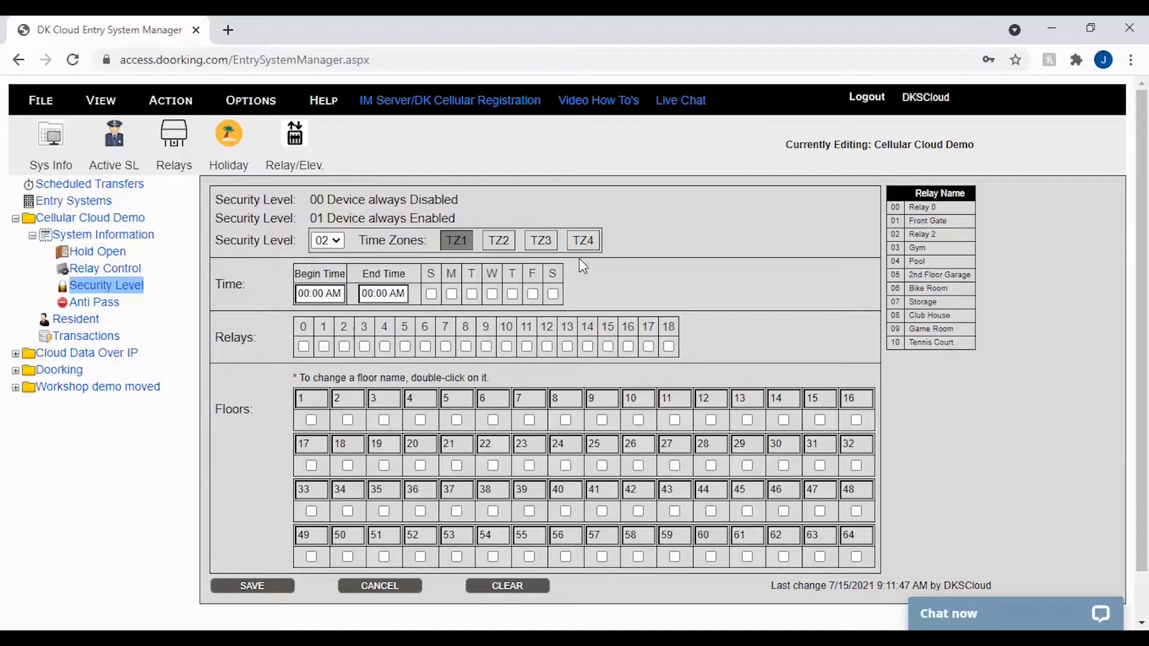
pyautogui.moveTo(532, 259)
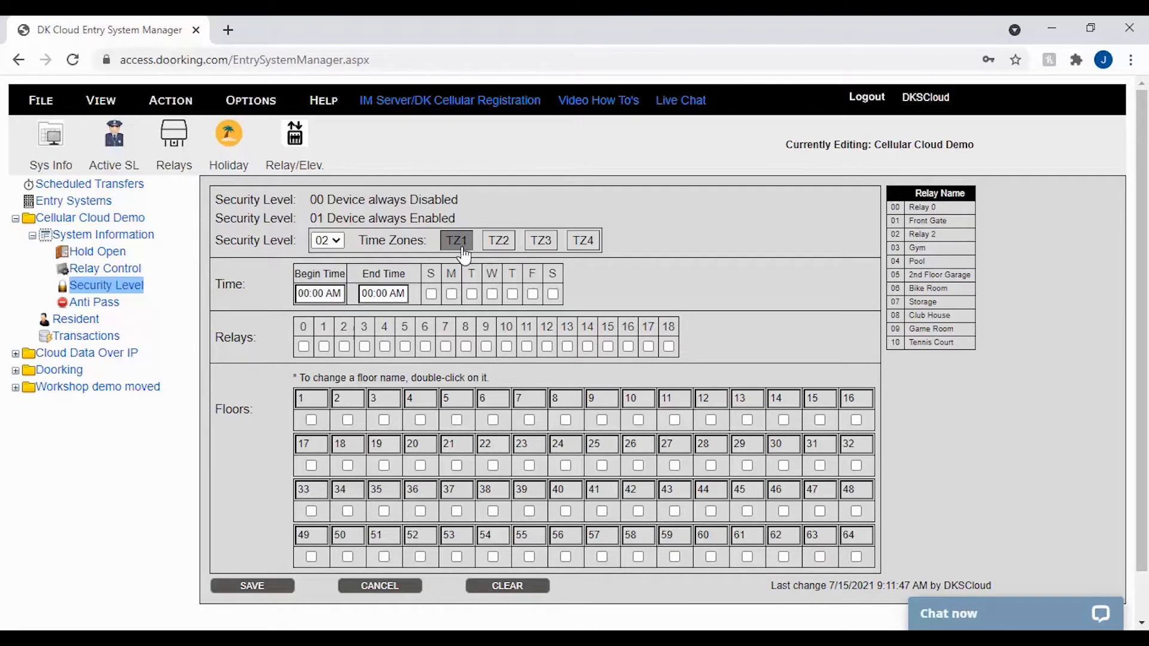
pyautogui.moveTo(481, 263)
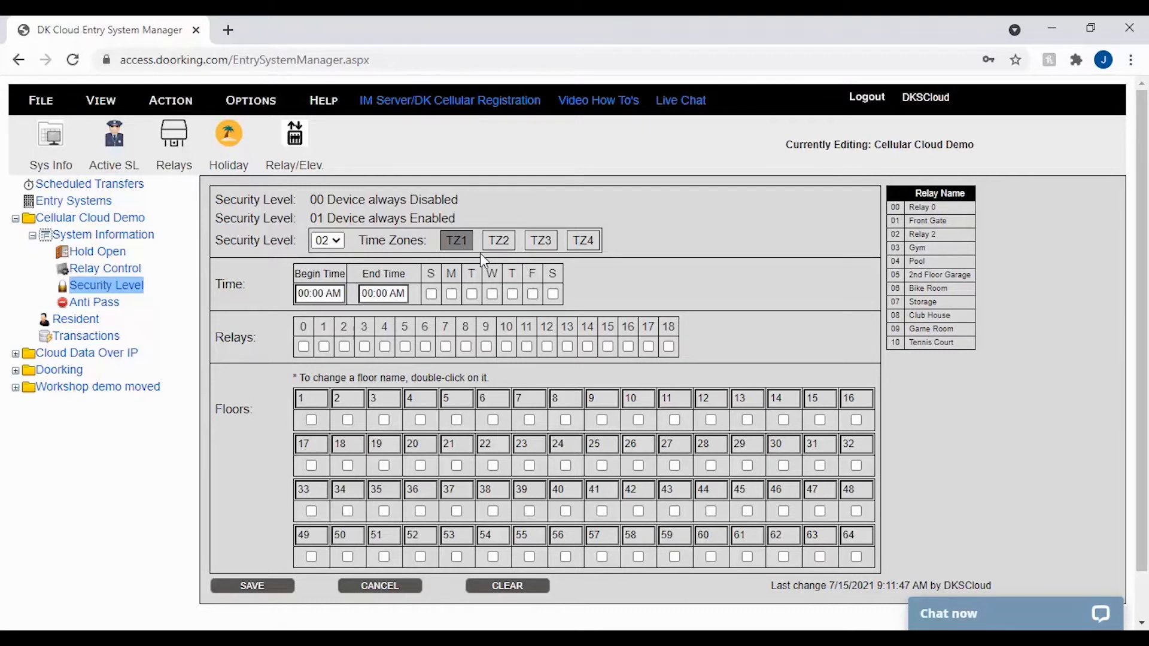
pyautogui.moveTo(724, 292)
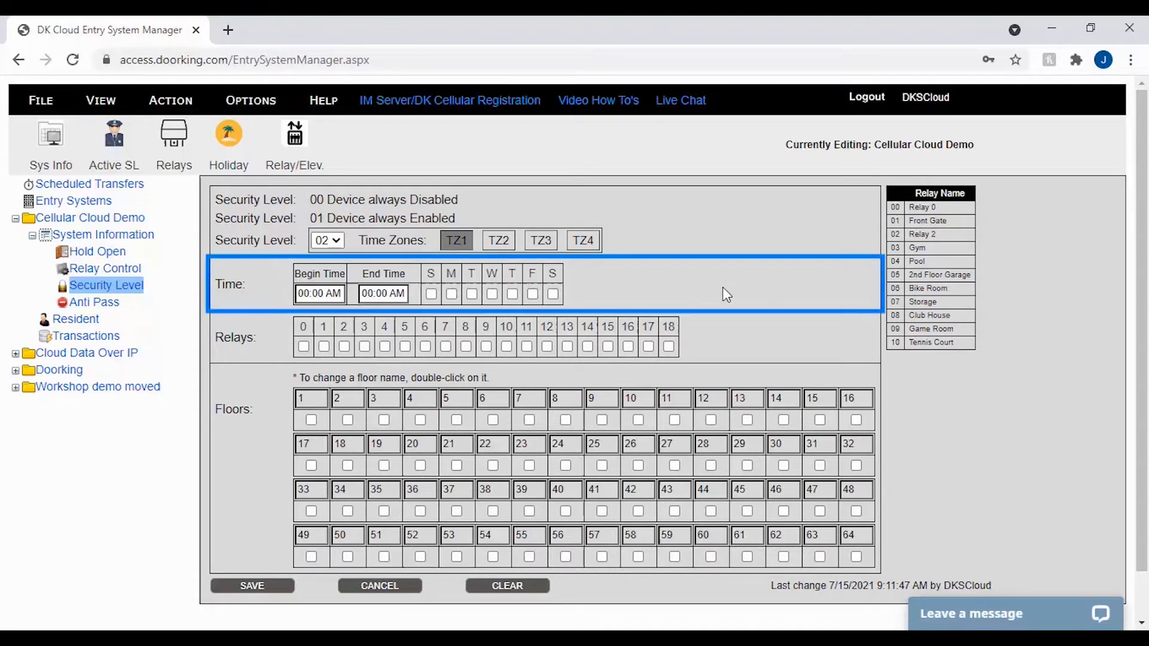
pyautogui.moveTo(693, 294)
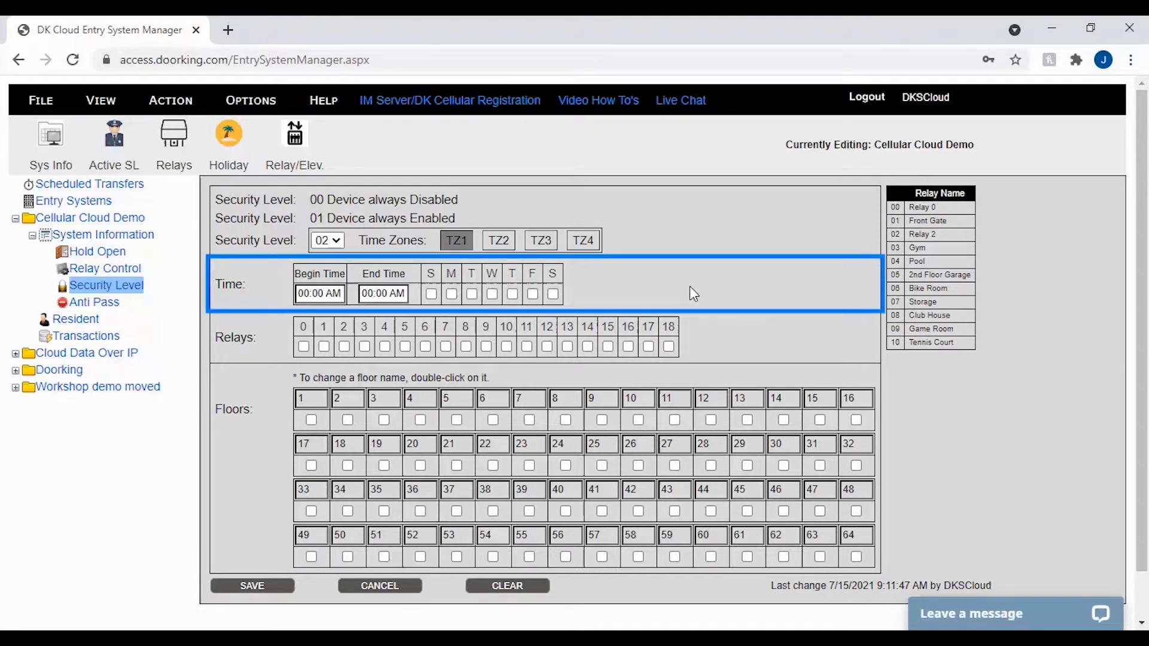
pyautogui.moveTo(612, 293)
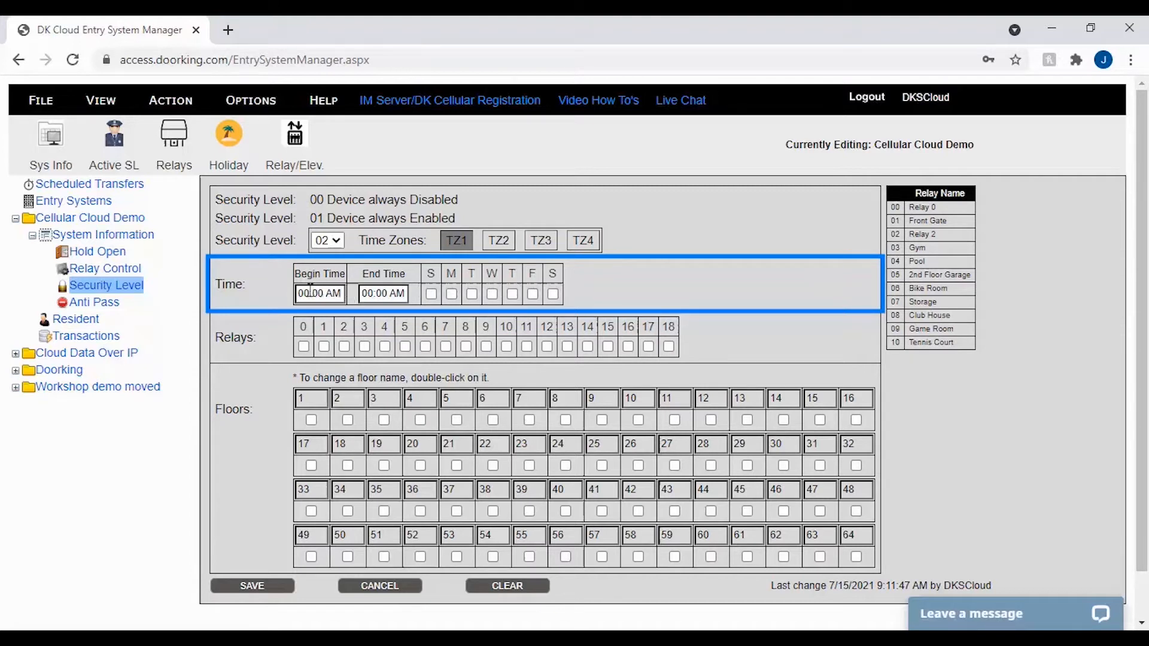
# Enter a TZ1 begin time of 08:00 AM for security level 02.
pyautogui.tripleClick(318, 295)
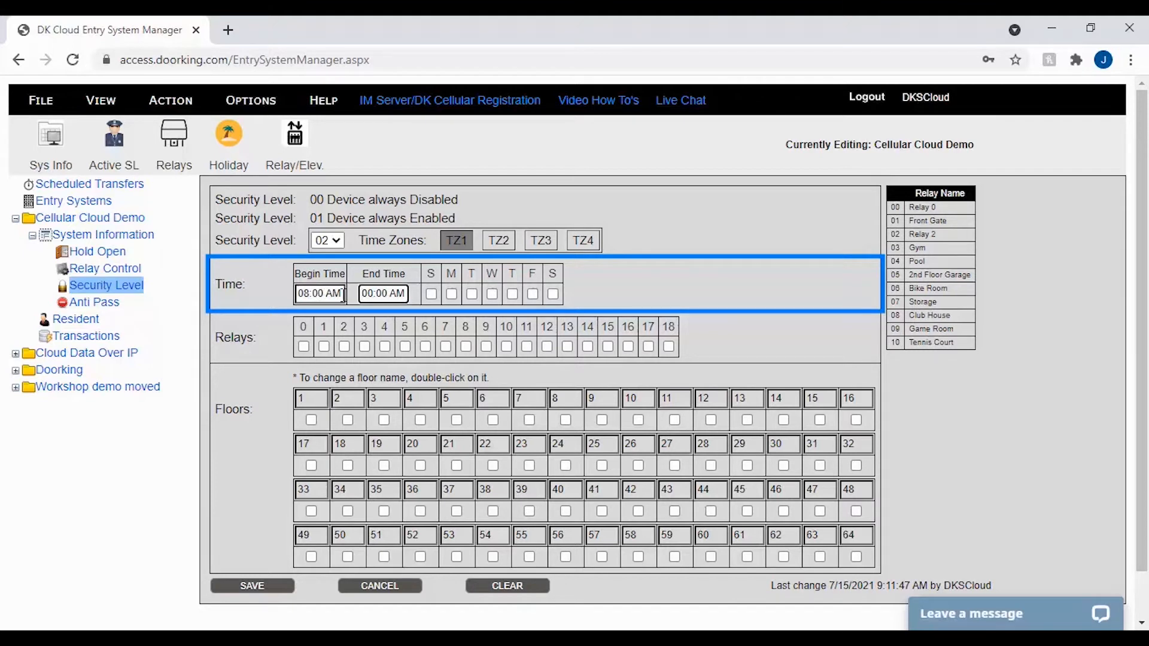
pyautogui.write('08:00 AM')
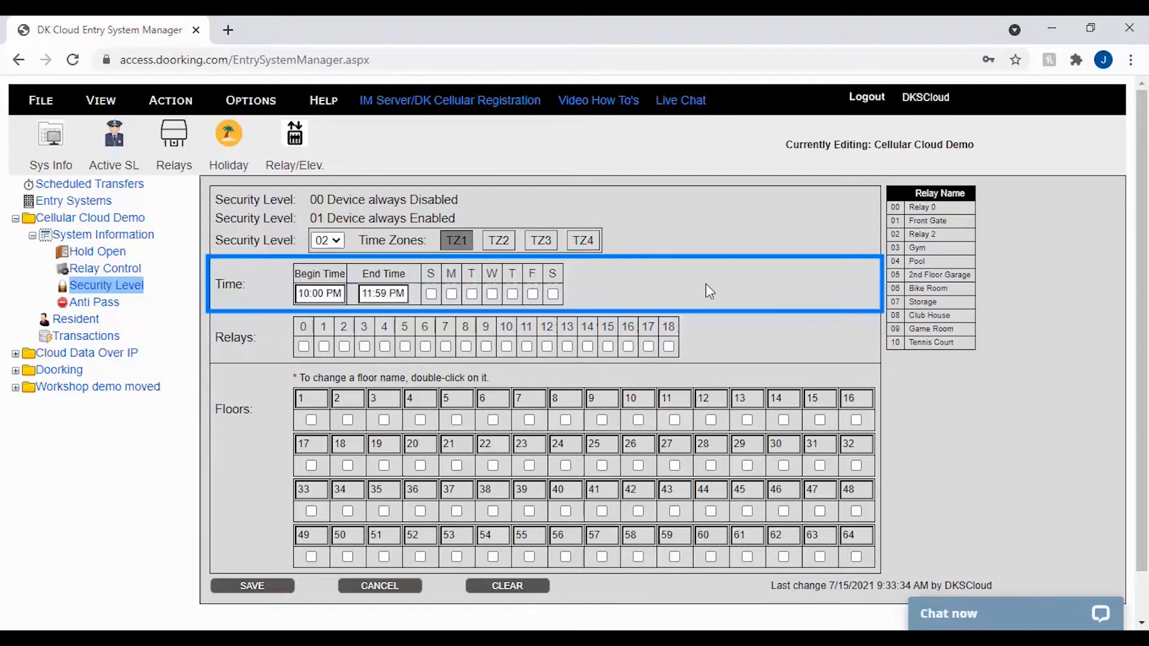
pyautogui.moveTo(512, 272)
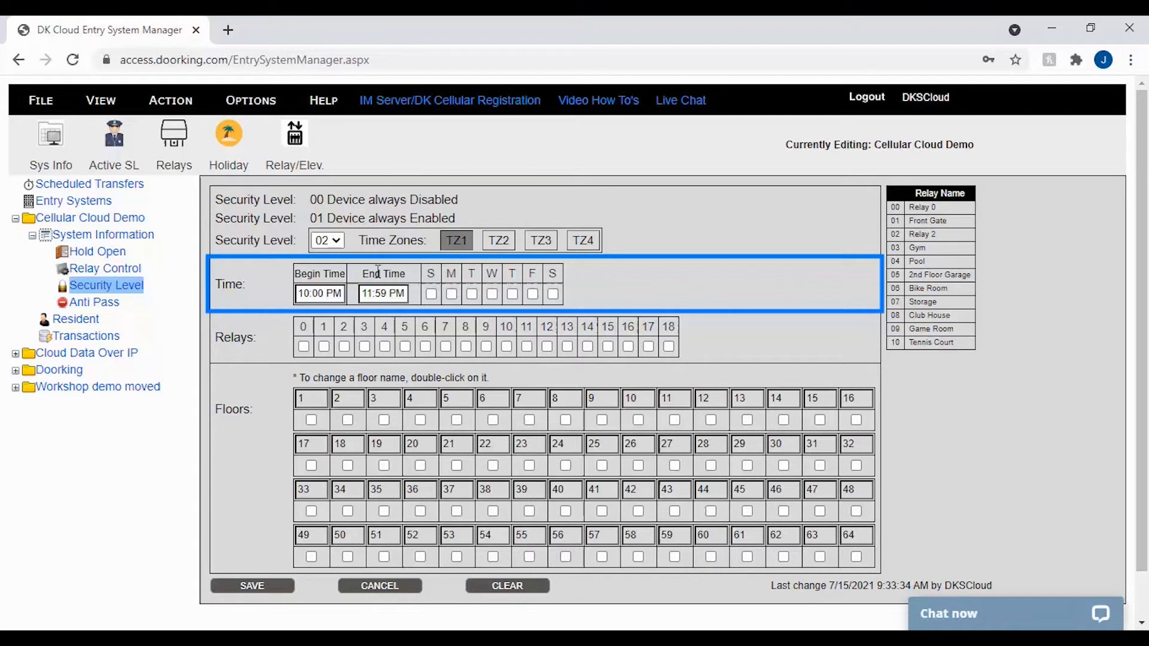
pyautogui.moveTo(269, 293)
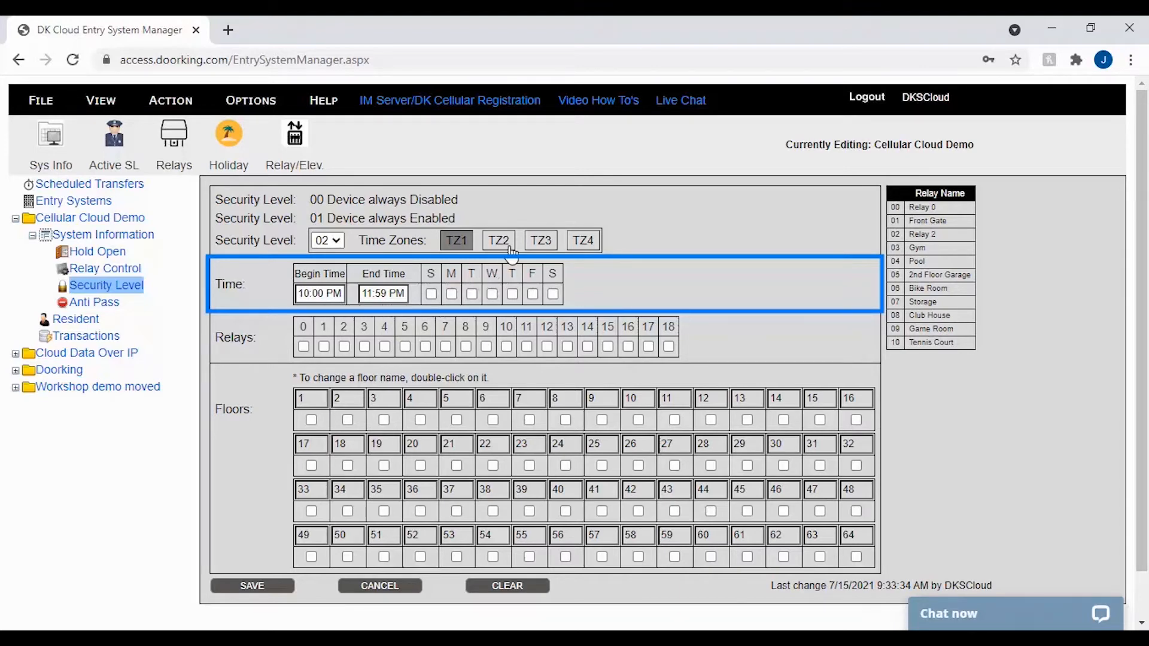
# Show TZ2's schedule, 12:00 AM to 11:59 PM on all seven days.
pyautogui.click(498, 239)
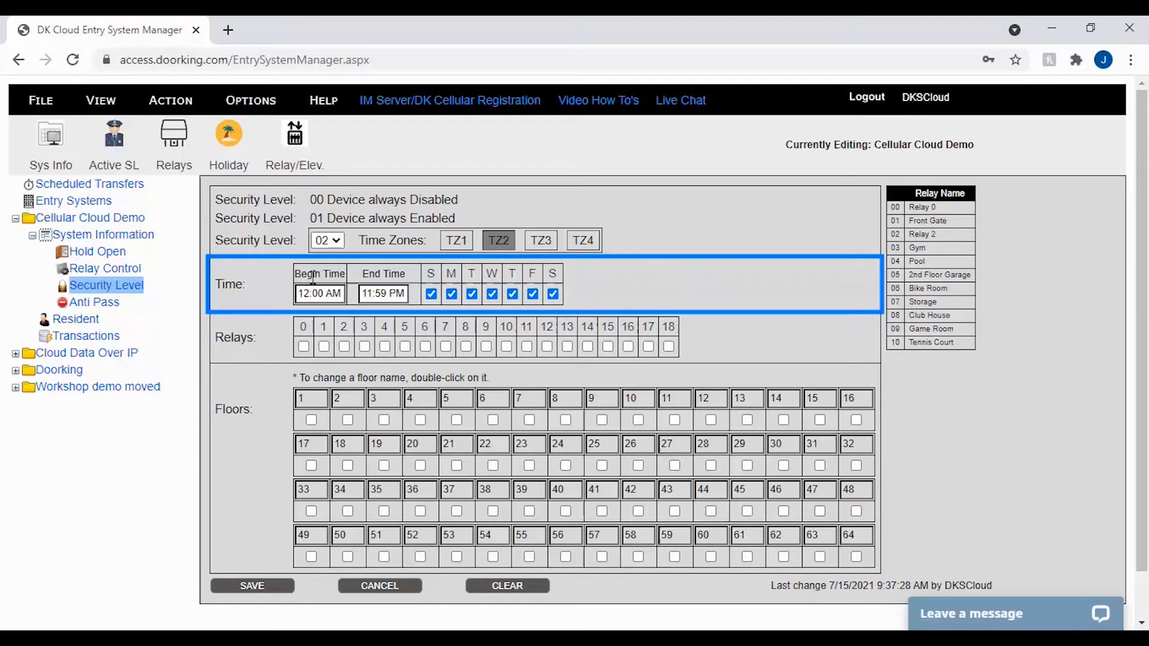
pyautogui.moveTo(271, 303)
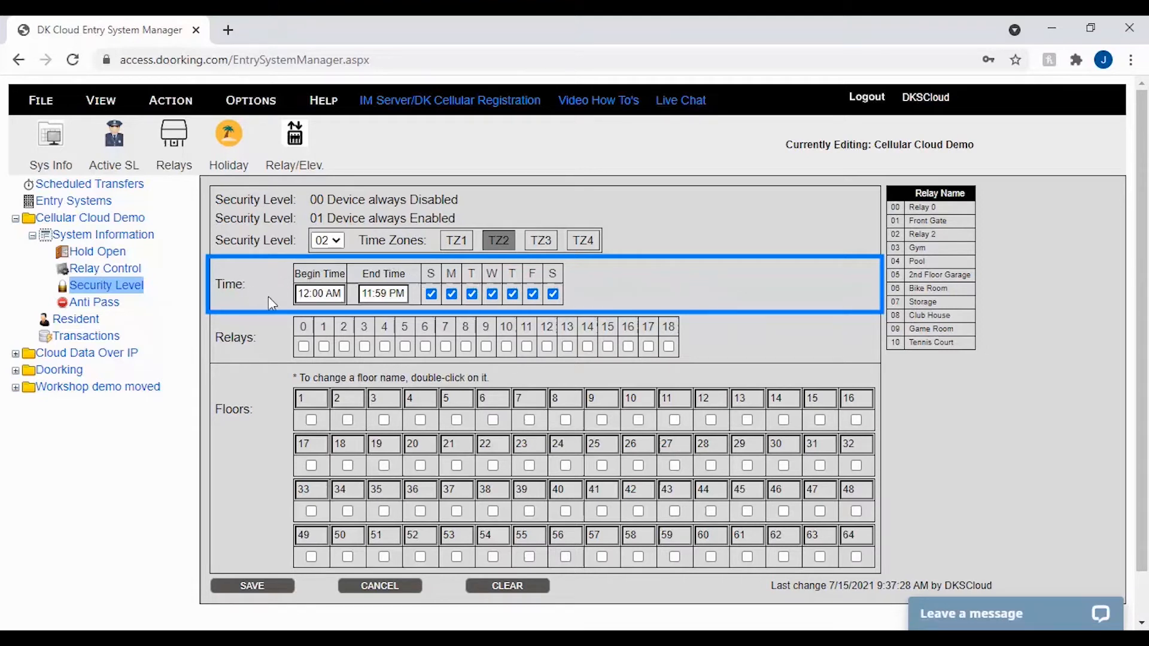
pyautogui.moveTo(276, 300)
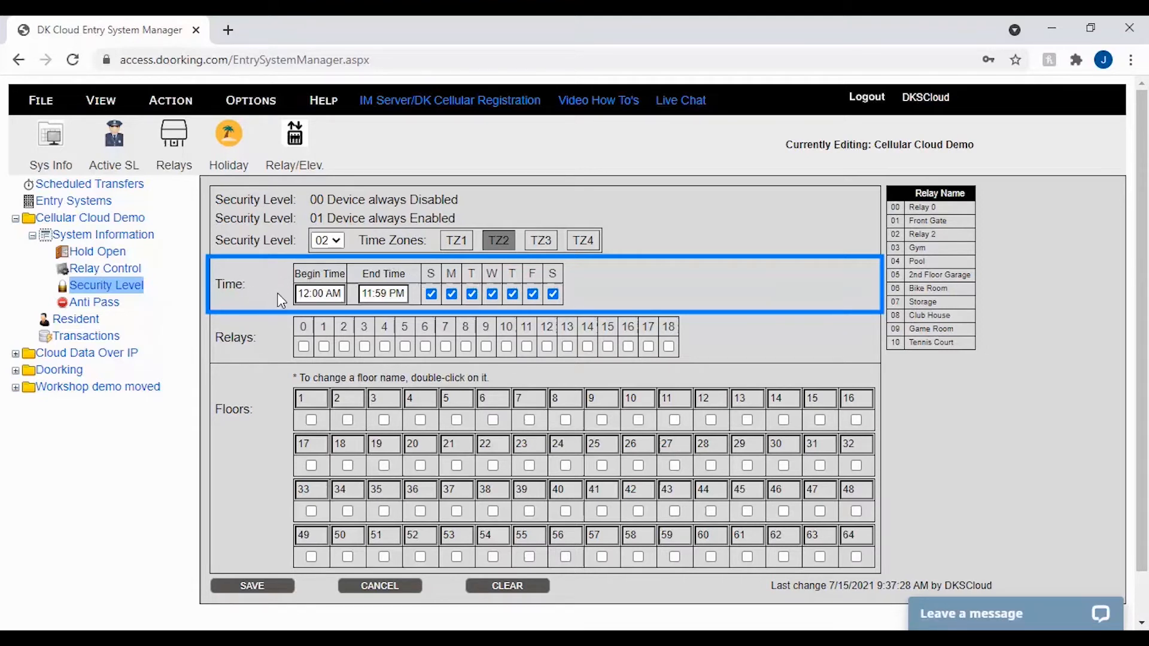
pyautogui.moveTo(286, 299)
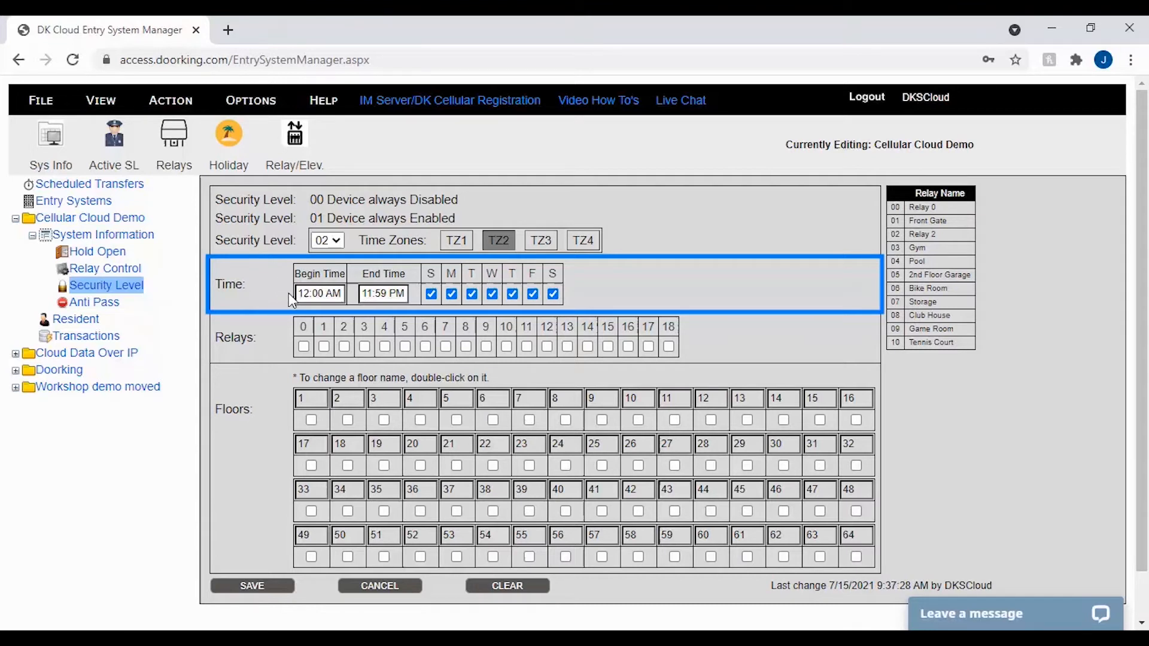
pyautogui.click(318, 293)
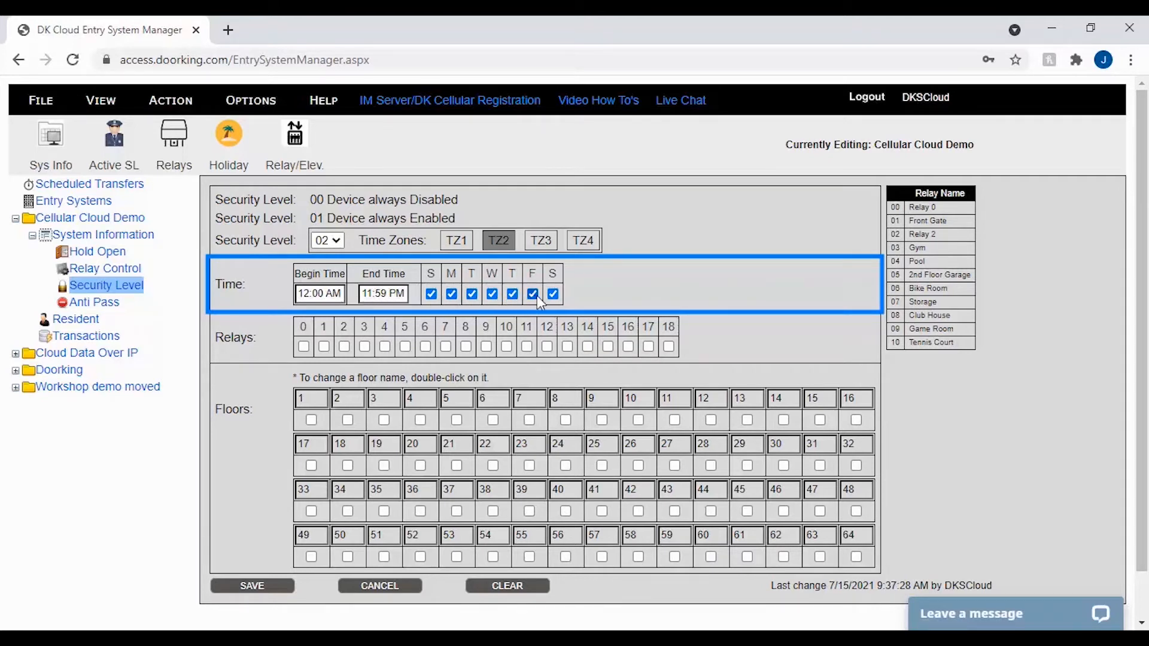
# Return to TZ1 and review its relay checkboxes against the Relay Name table.
pyautogui.click(456, 240)
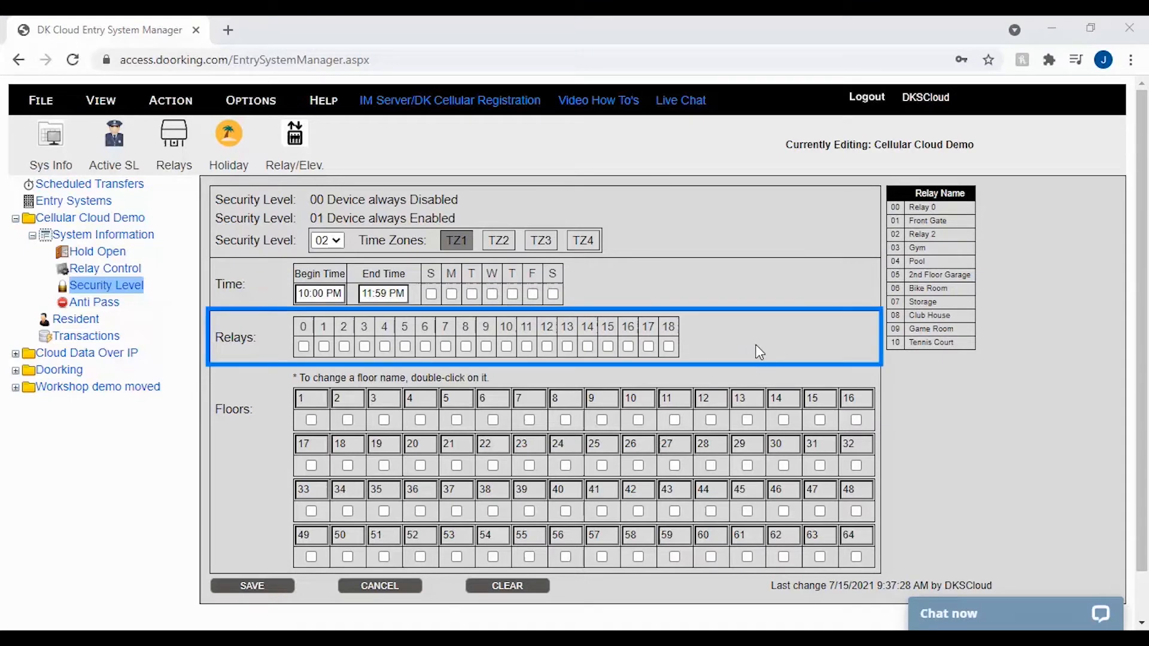
pyautogui.moveTo(741, 351)
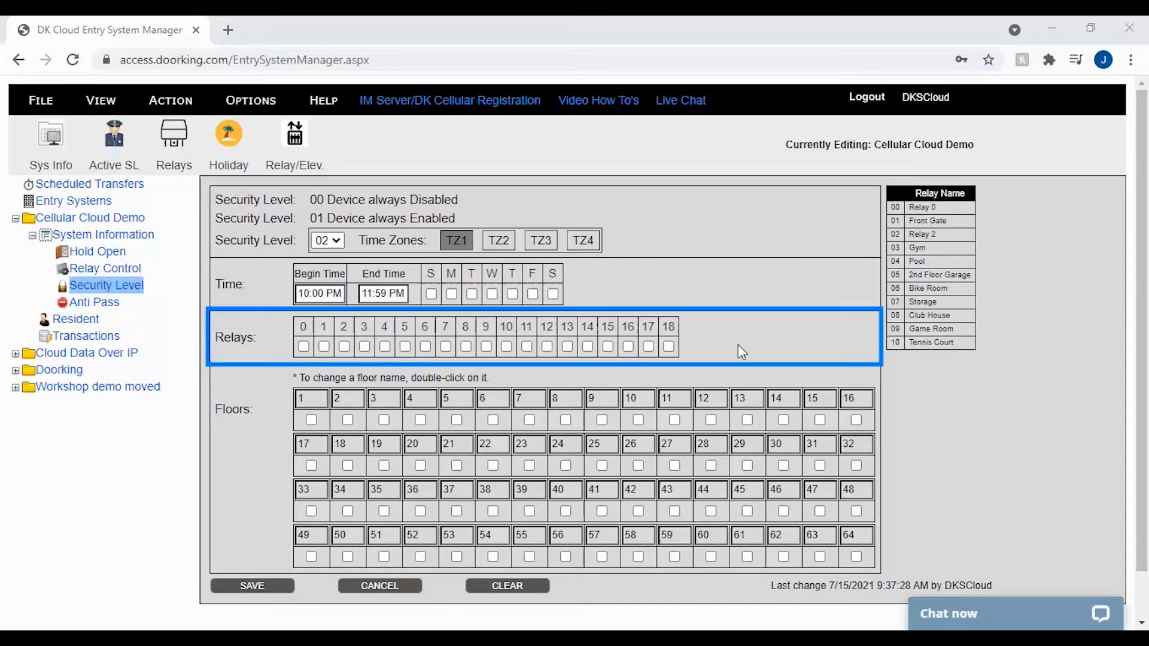
pyautogui.moveTo(732, 347)
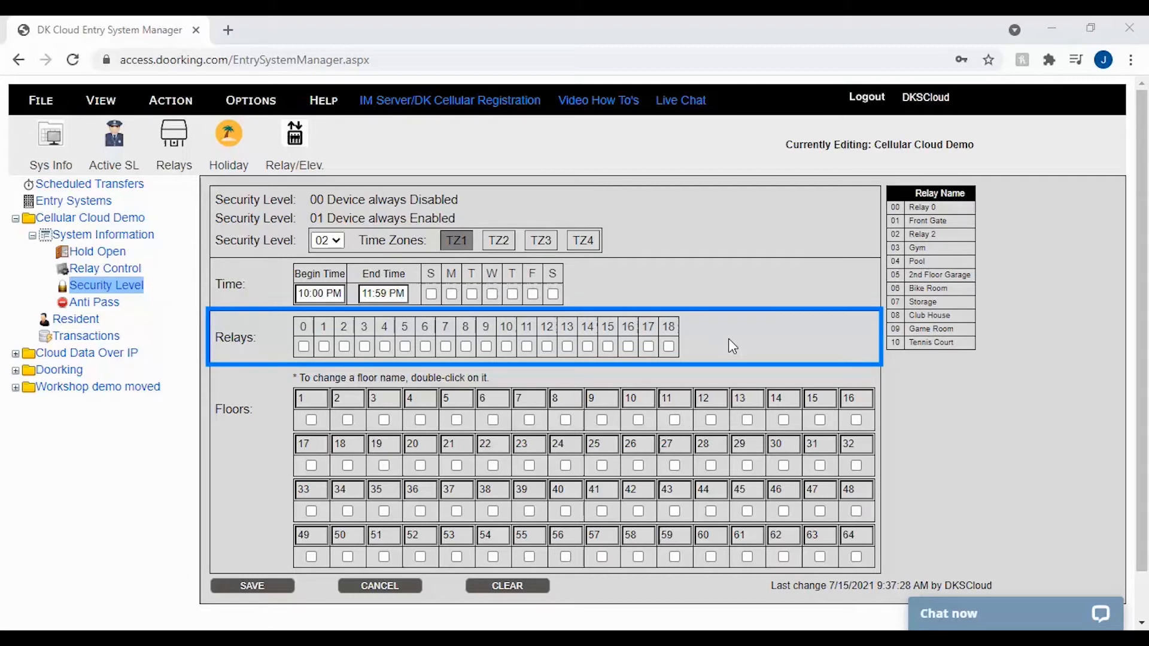
pyautogui.moveTo(1032, 280)
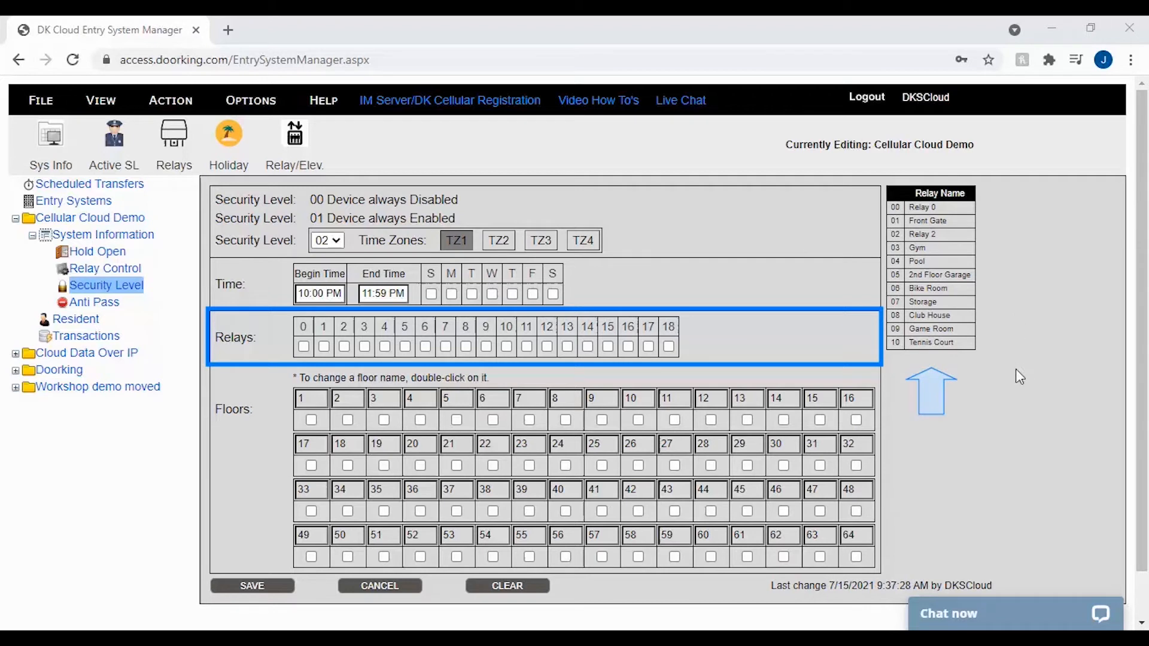
pyautogui.moveTo(1020, 413)
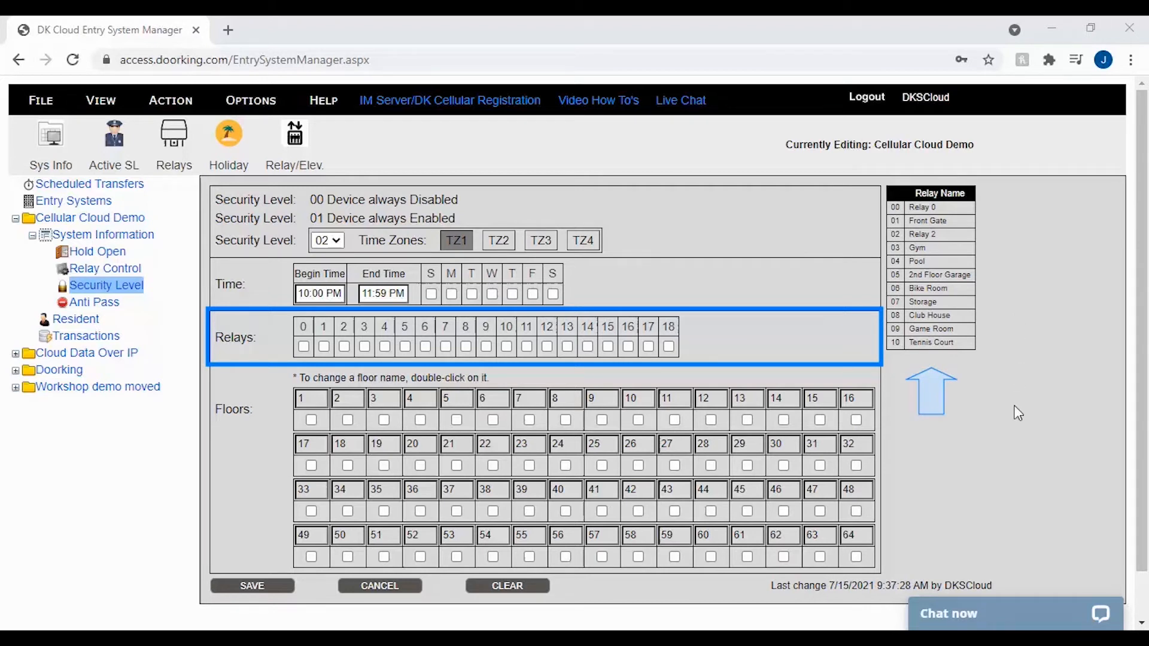
pyautogui.moveTo(1016, 426)
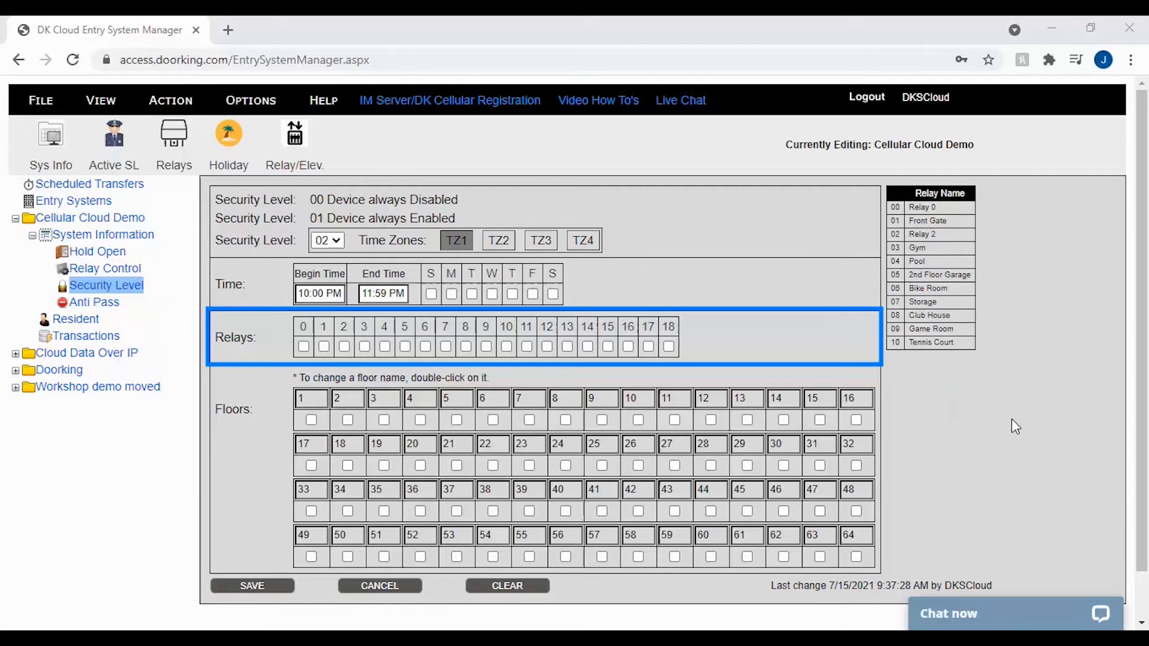
pyautogui.moveTo(601, 141)
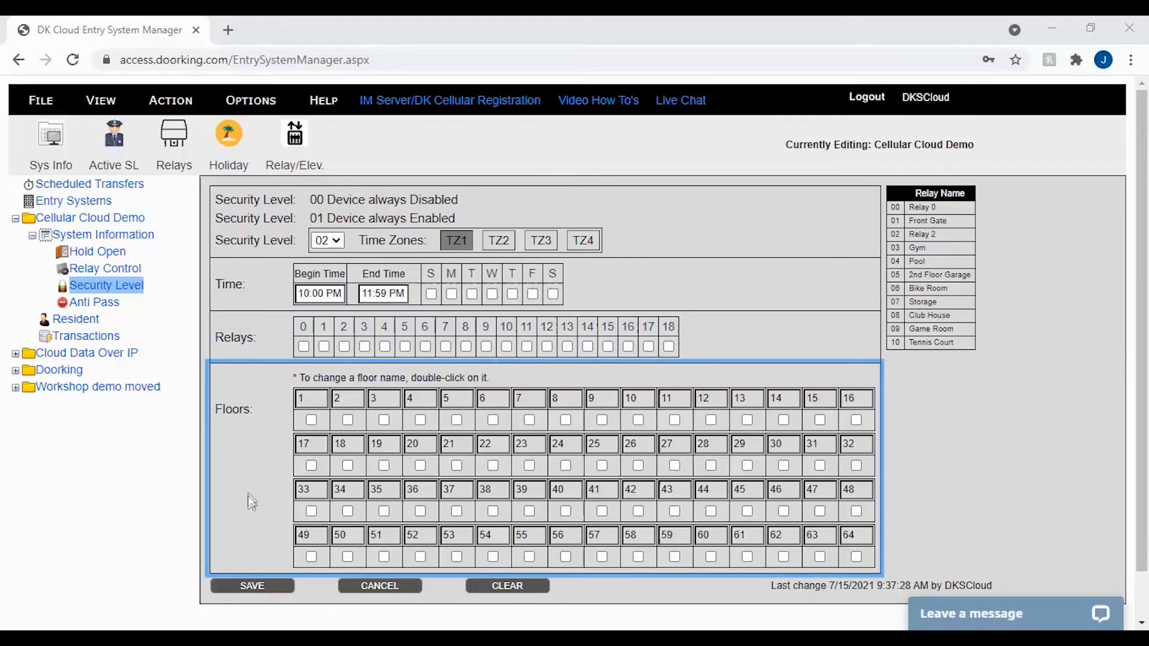
pyautogui.moveTo(248, 452)
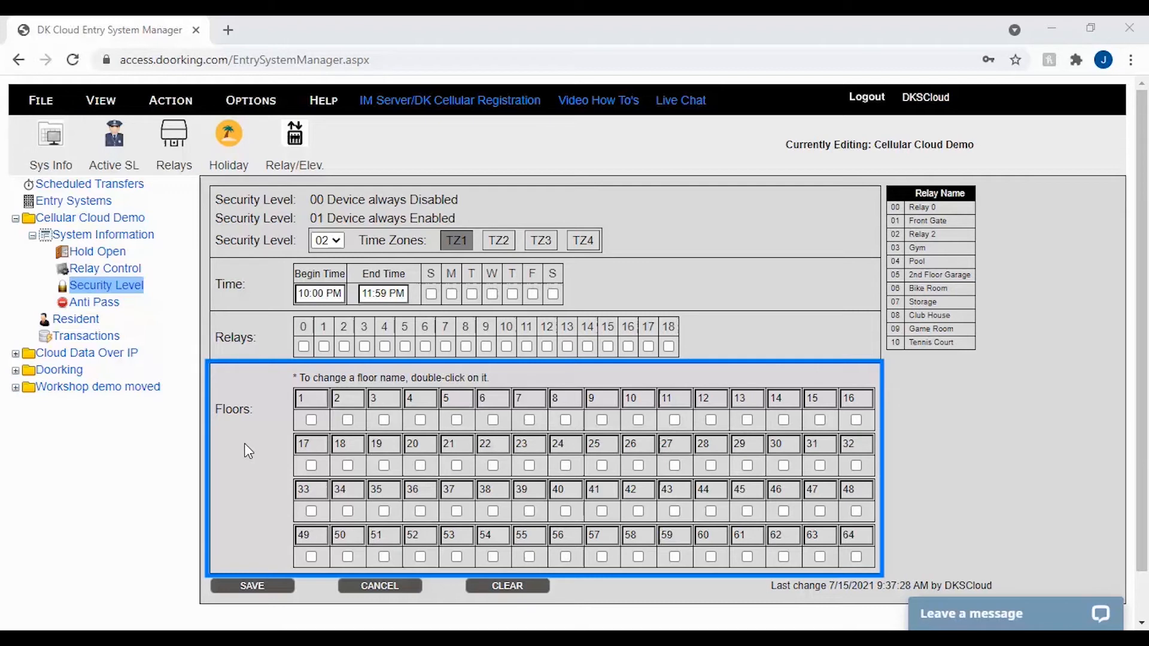
# Save TZ1 as 10:00 AM–08:00 PM daily with relays 3 and 4.
pyautogui.click(252, 585)
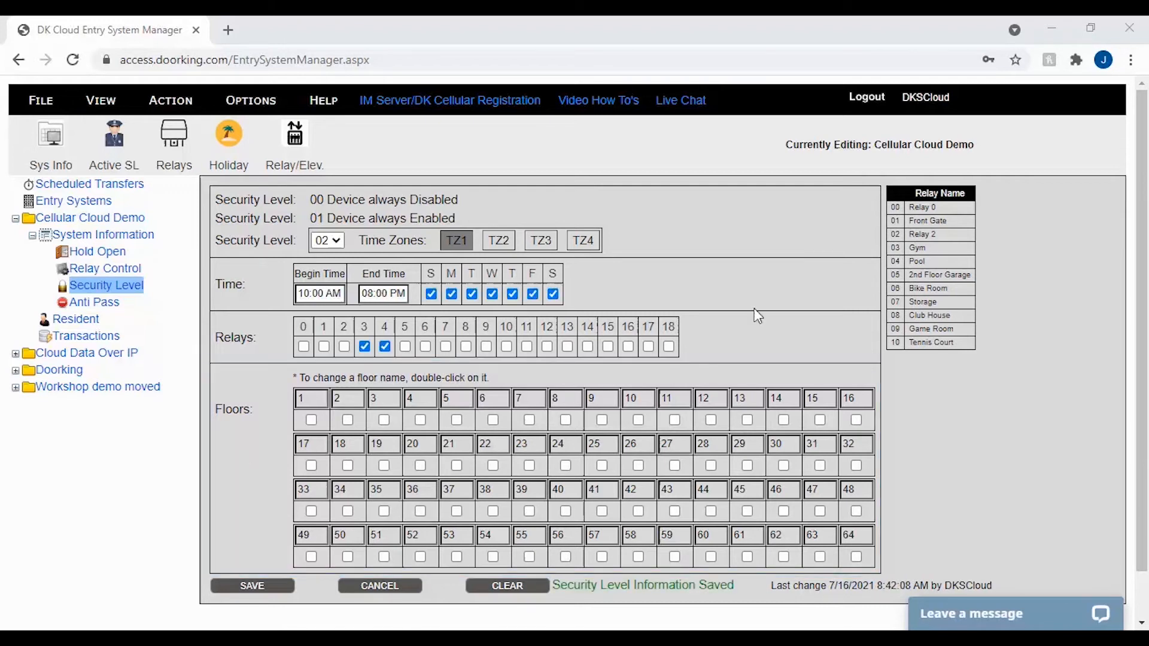
pyautogui.moveTo(722, 344)
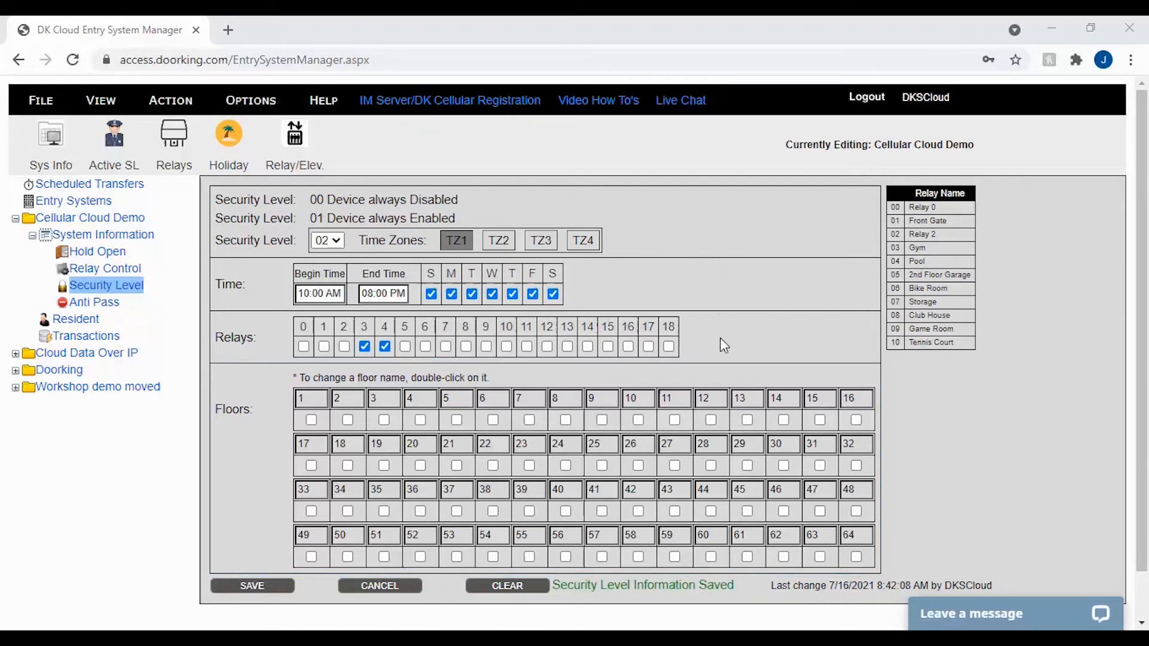
pyautogui.moveTo(428, 317)
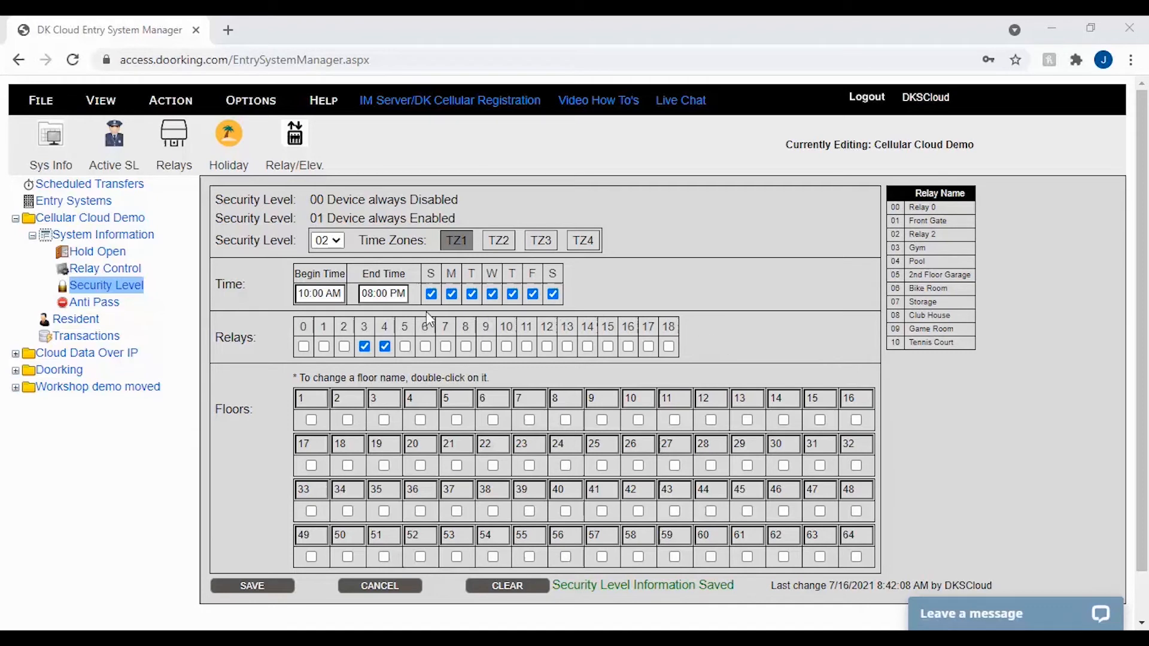
pyautogui.moveTo(451, 263)
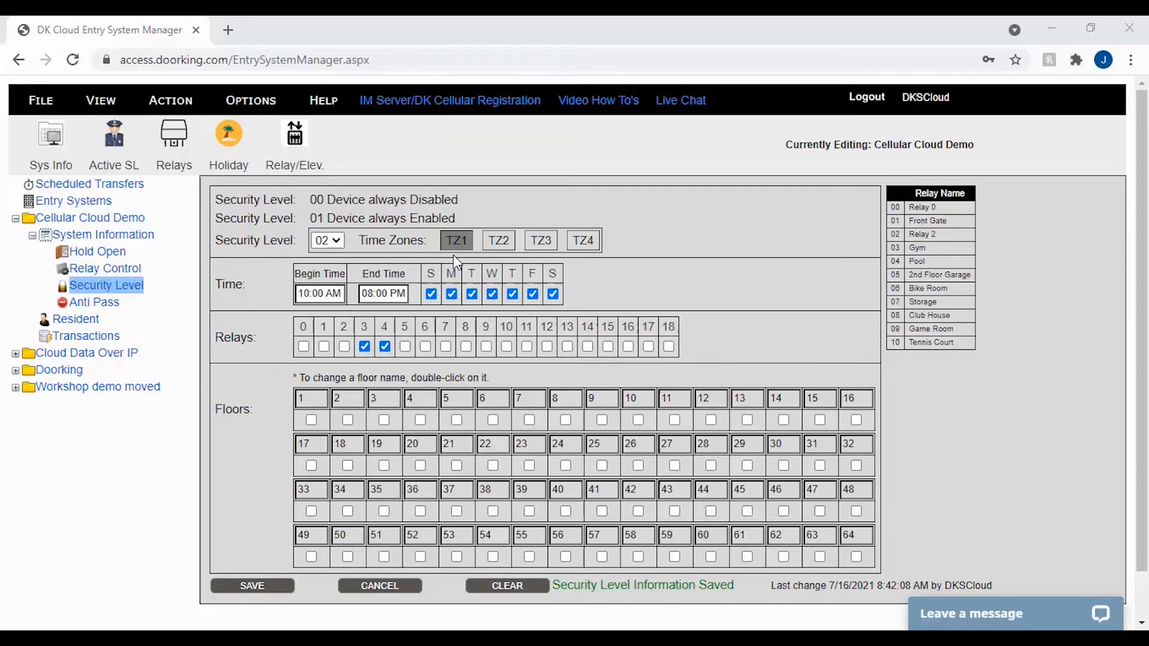
pyautogui.moveTo(354, 315)
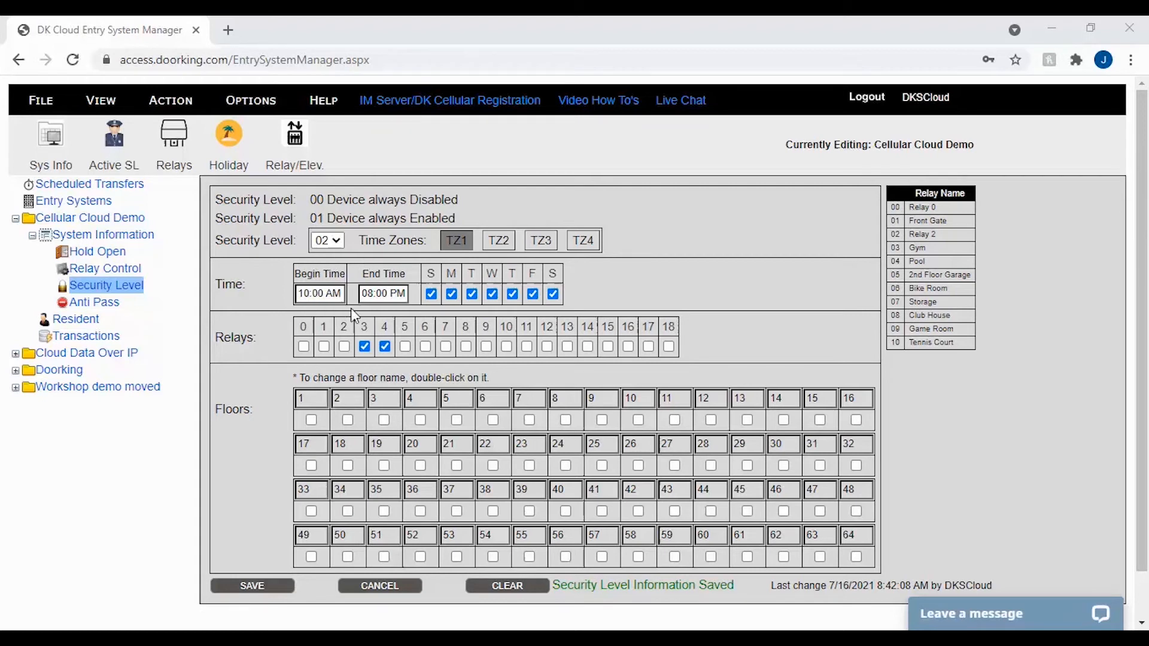
pyautogui.moveTo(492, 319)
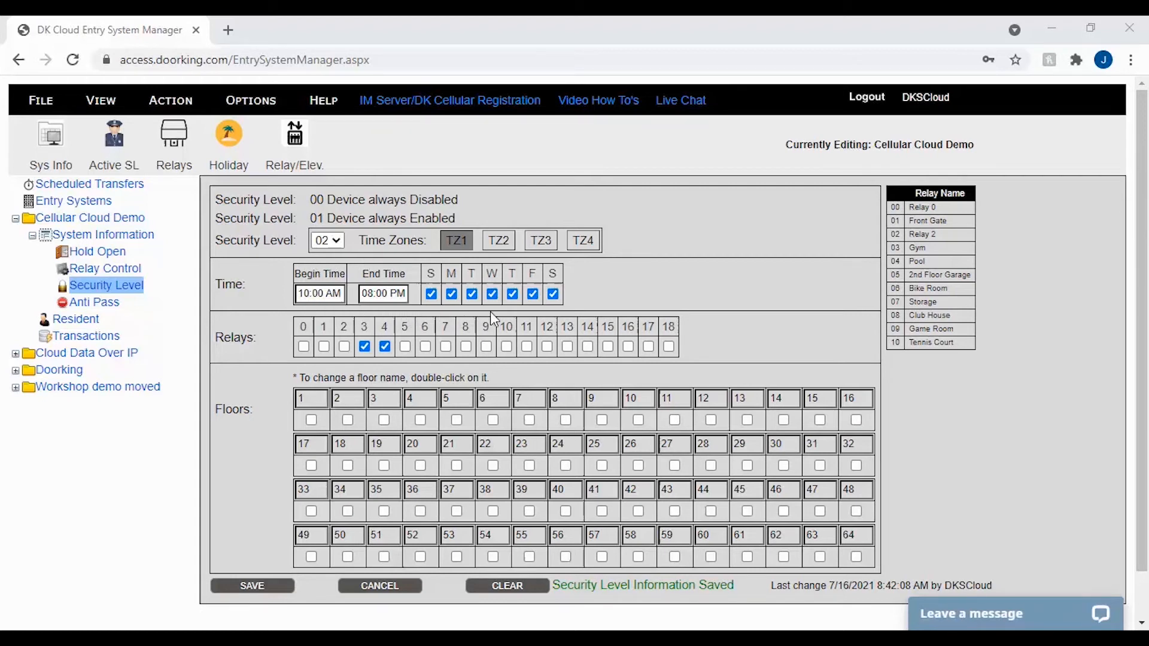
pyautogui.moveTo(407, 371)
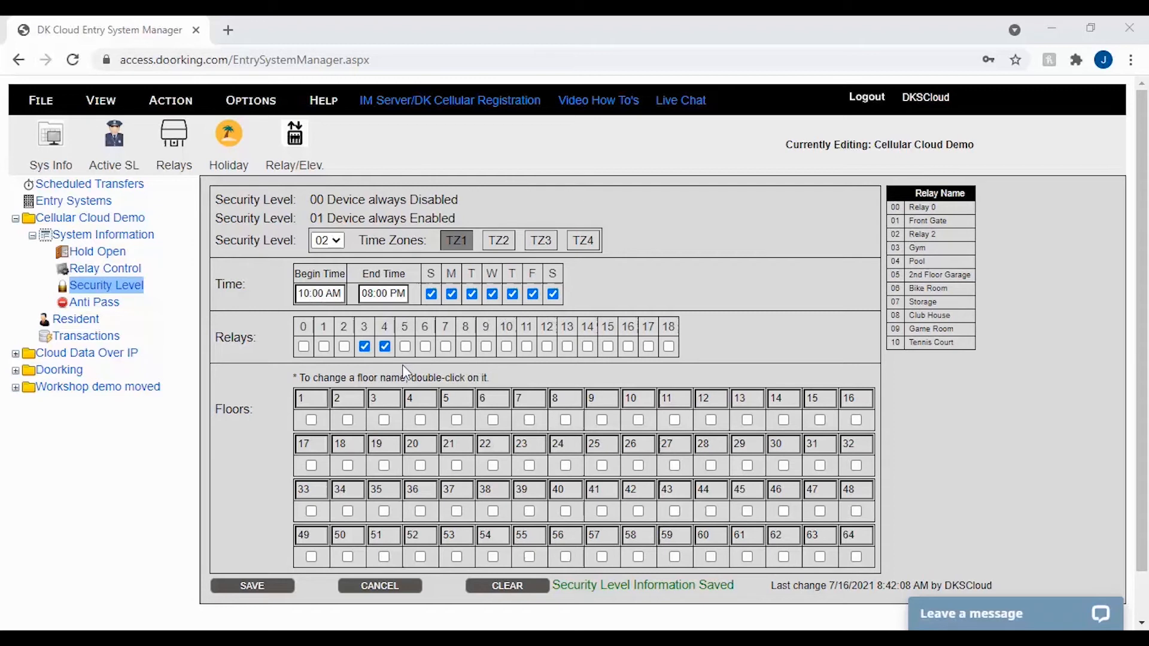
pyautogui.moveTo(660, 362)
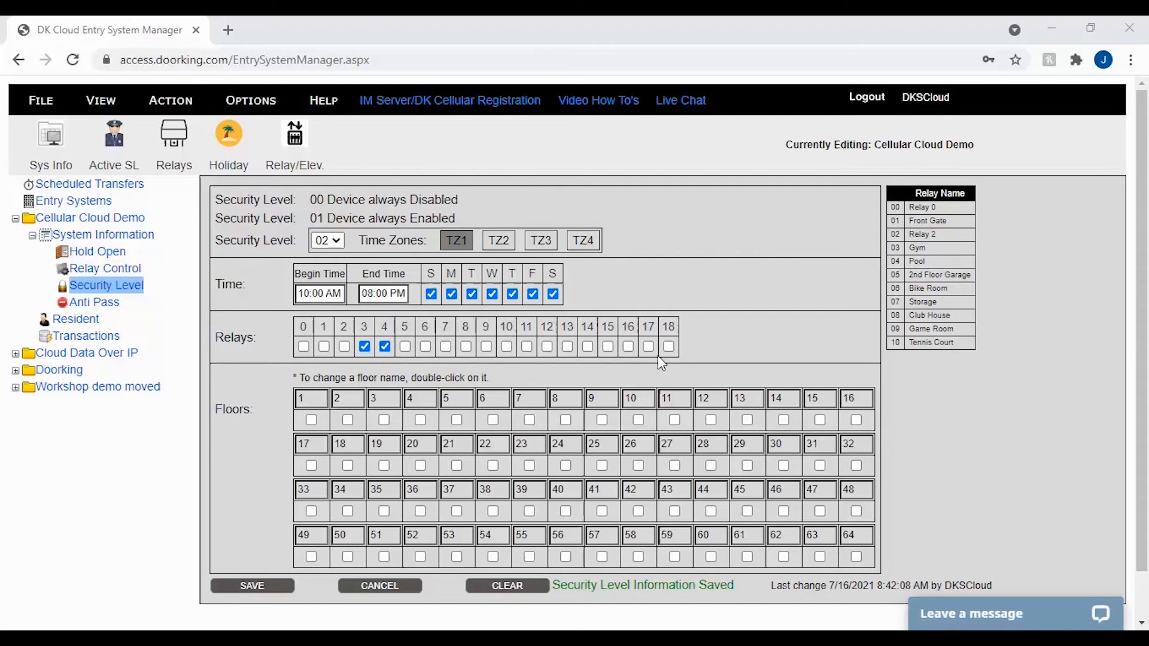
pyautogui.moveTo(992, 256)
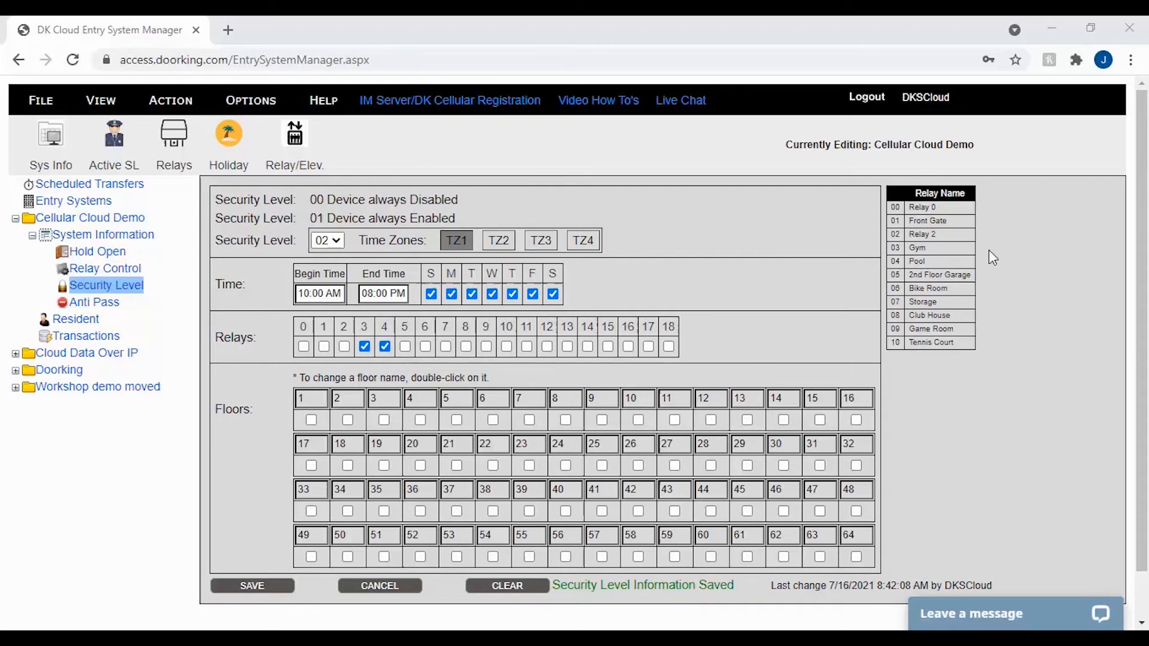
pyautogui.moveTo(991, 267)
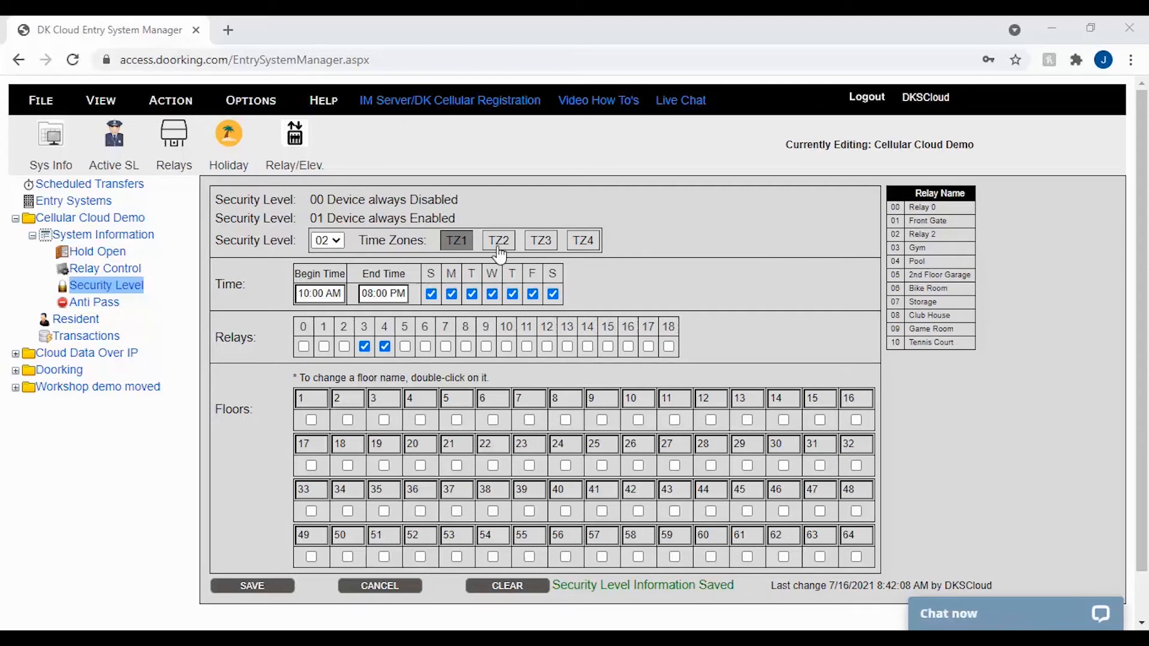
# Show TZ2: 12:00 AM–11:59 PM daily with relays 1 and 5.
pyautogui.click(498, 240)
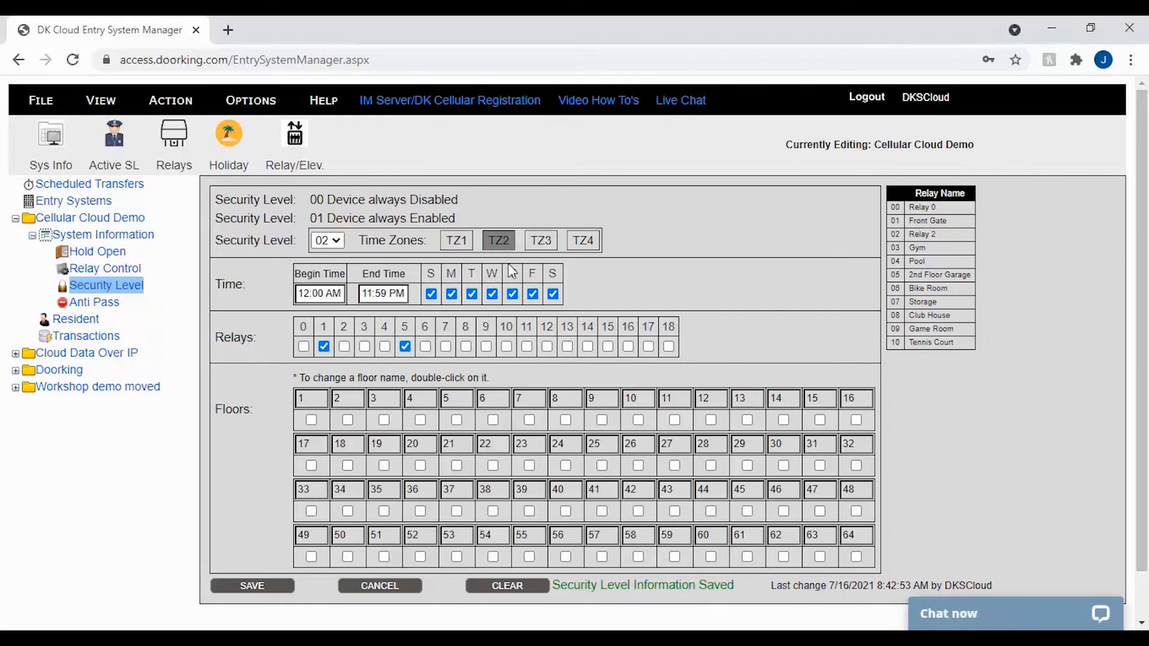
pyautogui.moveTo(335, 311)
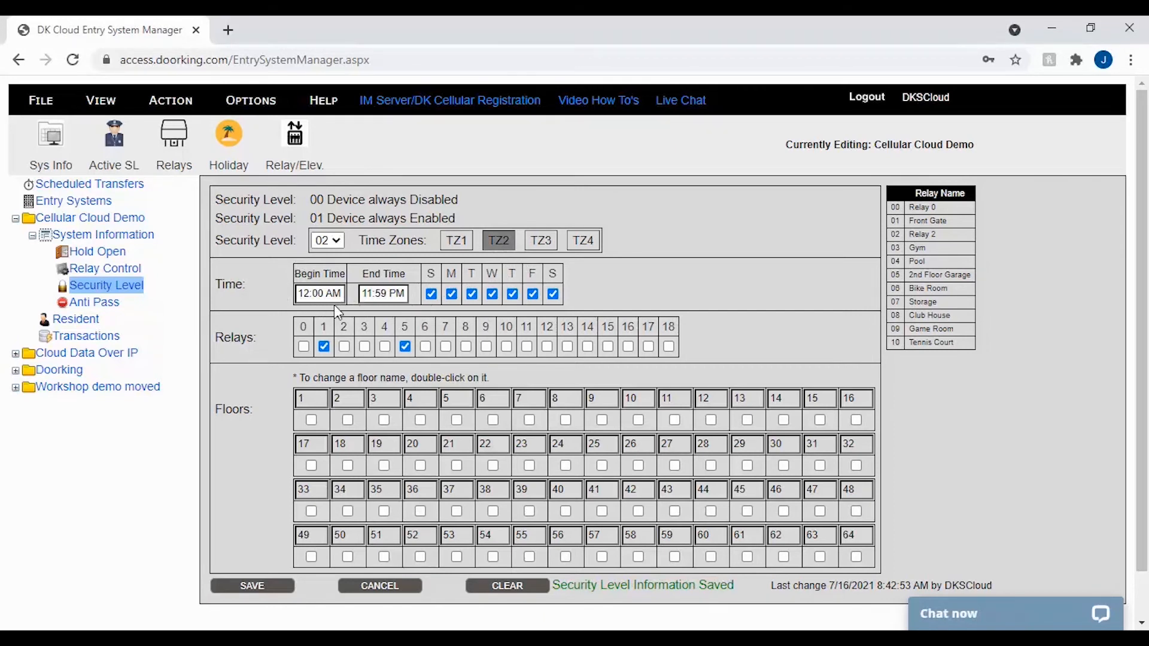
pyautogui.moveTo(553, 319)
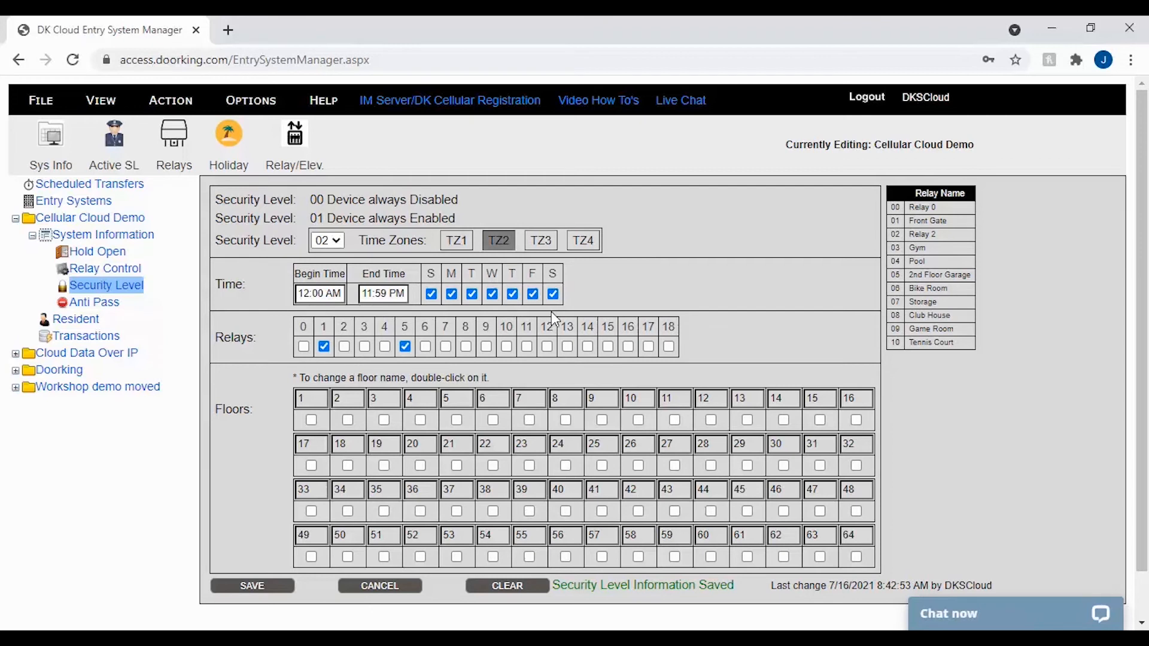
pyautogui.moveTo(374, 367)
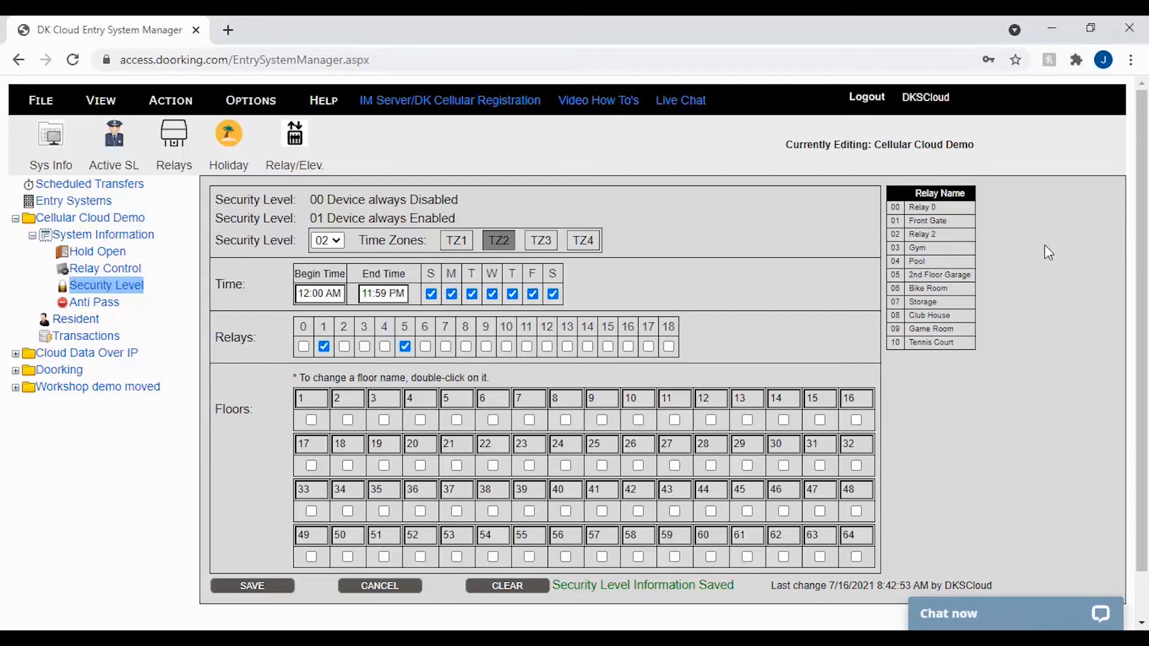
pyautogui.moveTo(182, 602)
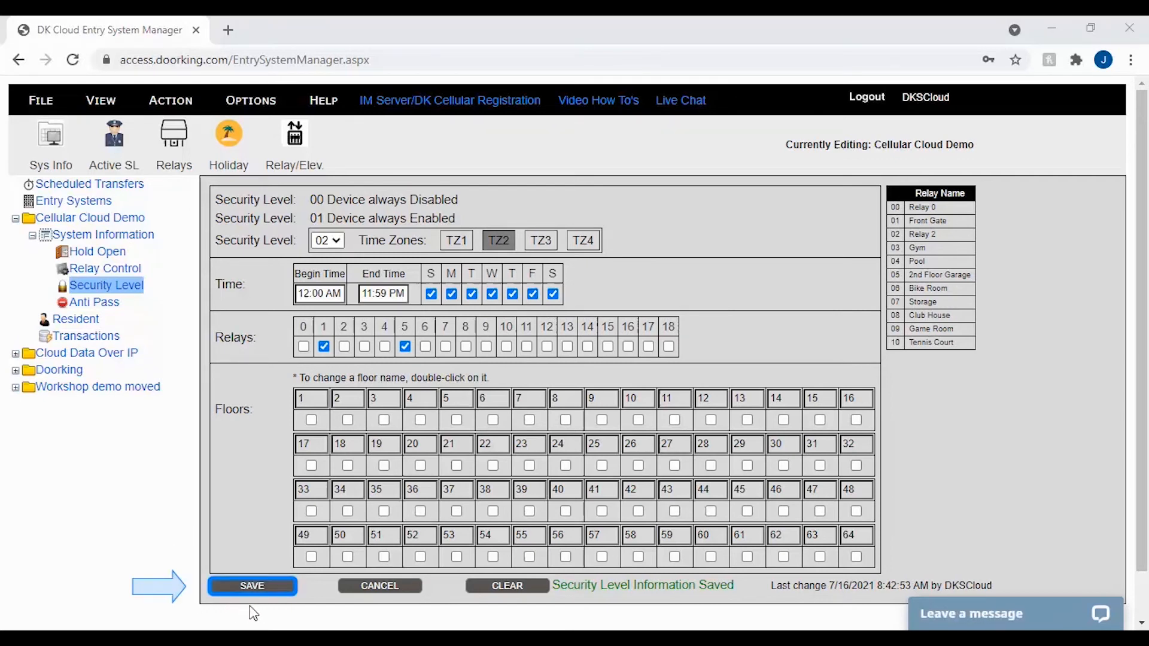
pyautogui.moveTo(246, 613)
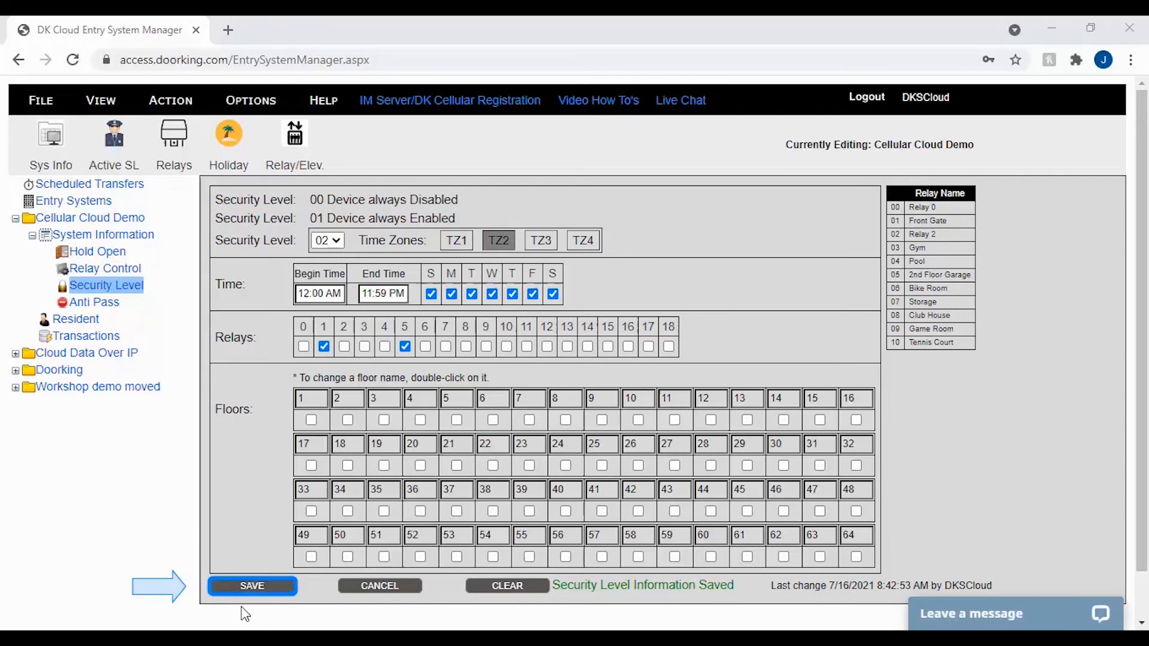
# Save security level 02 with both time zones and their relays.
pyautogui.click(456, 239)
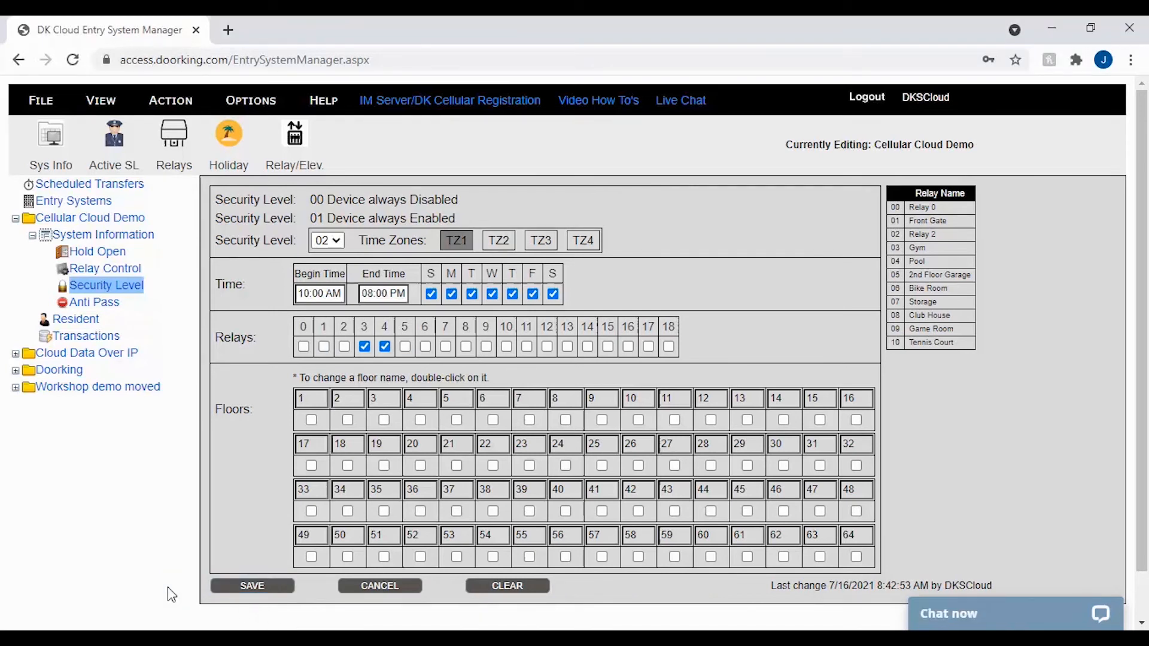
pyautogui.moveTo(180, 481)
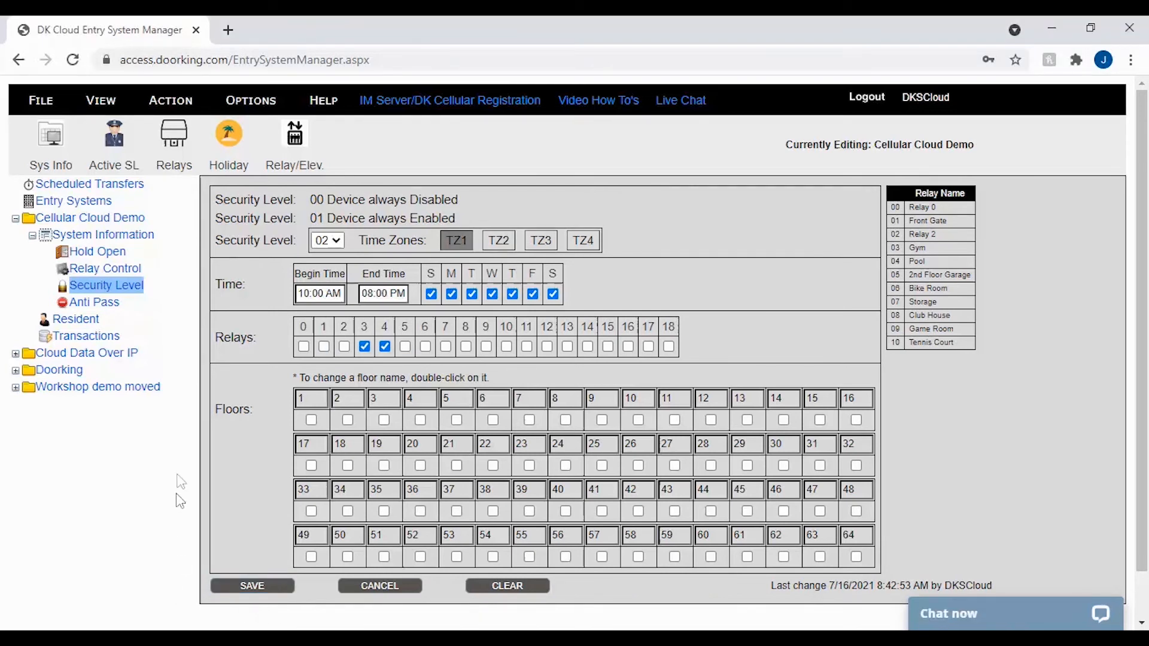
pyautogui.moveTo(142, 324)
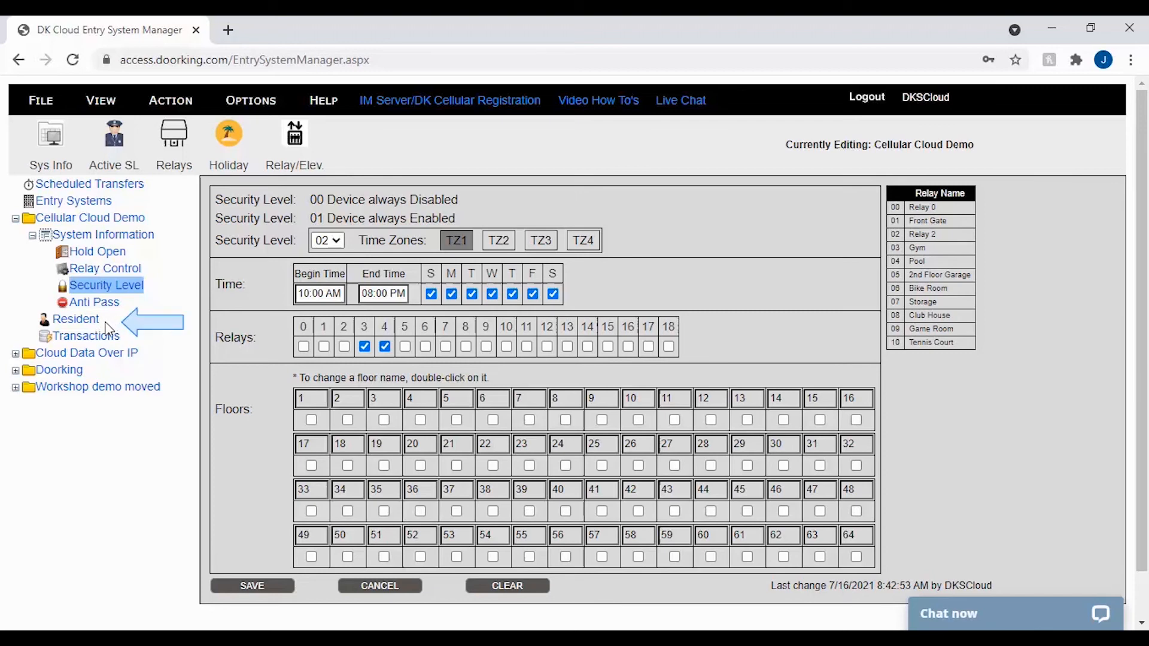
# Change resident John Doe's (directory 003) security level from 01 to 02.
pyautogui.click(75, 318)
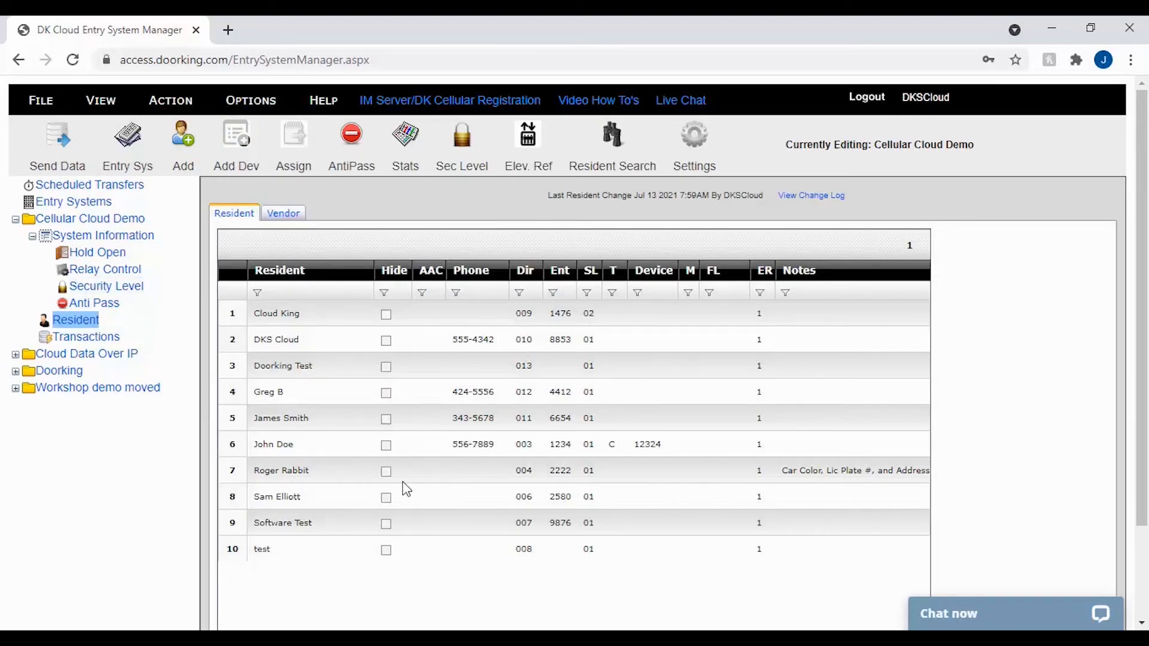
pyautogui.moveTo(348, 454)
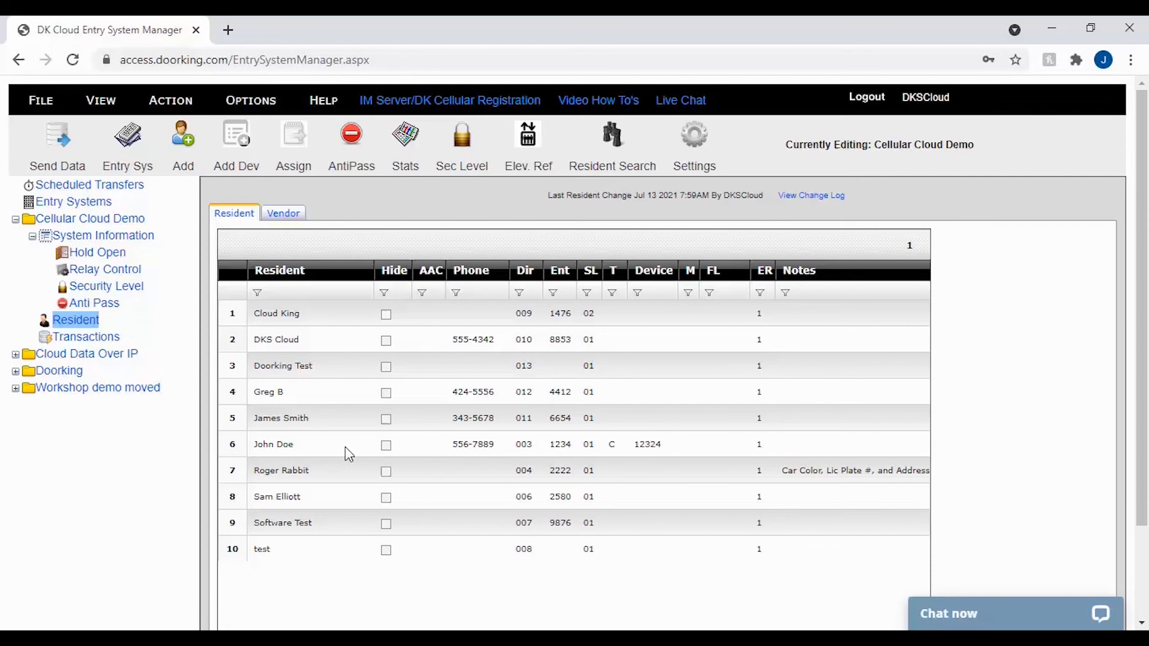
pyautogui.click(293, 444)
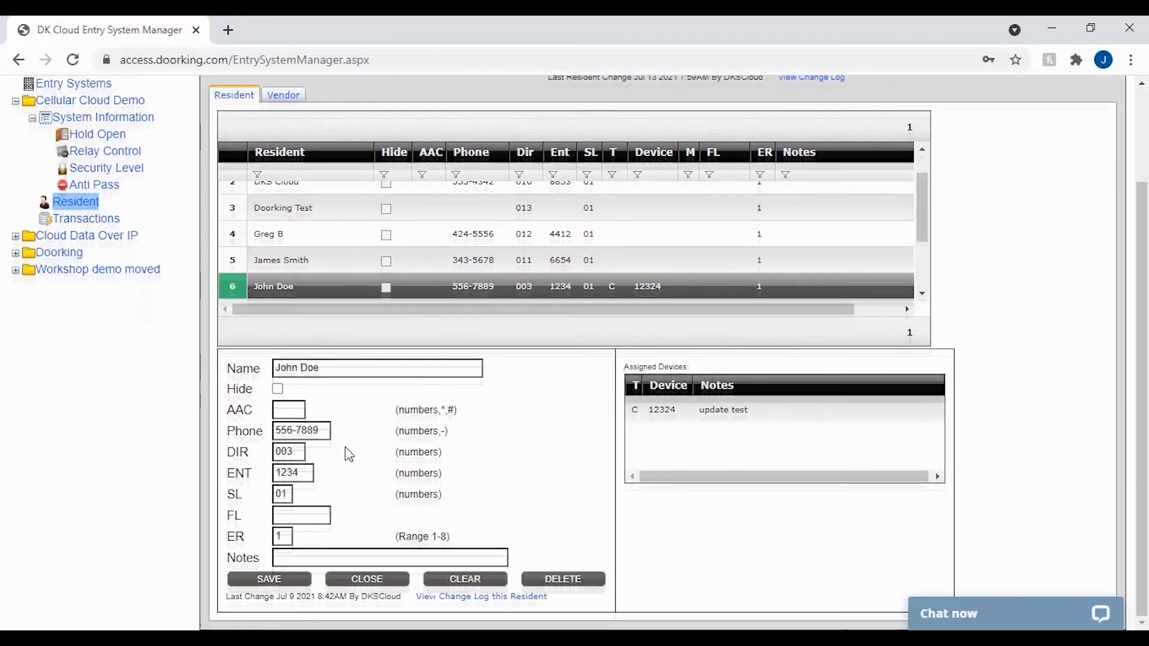
pyautogui.click(283, 493)
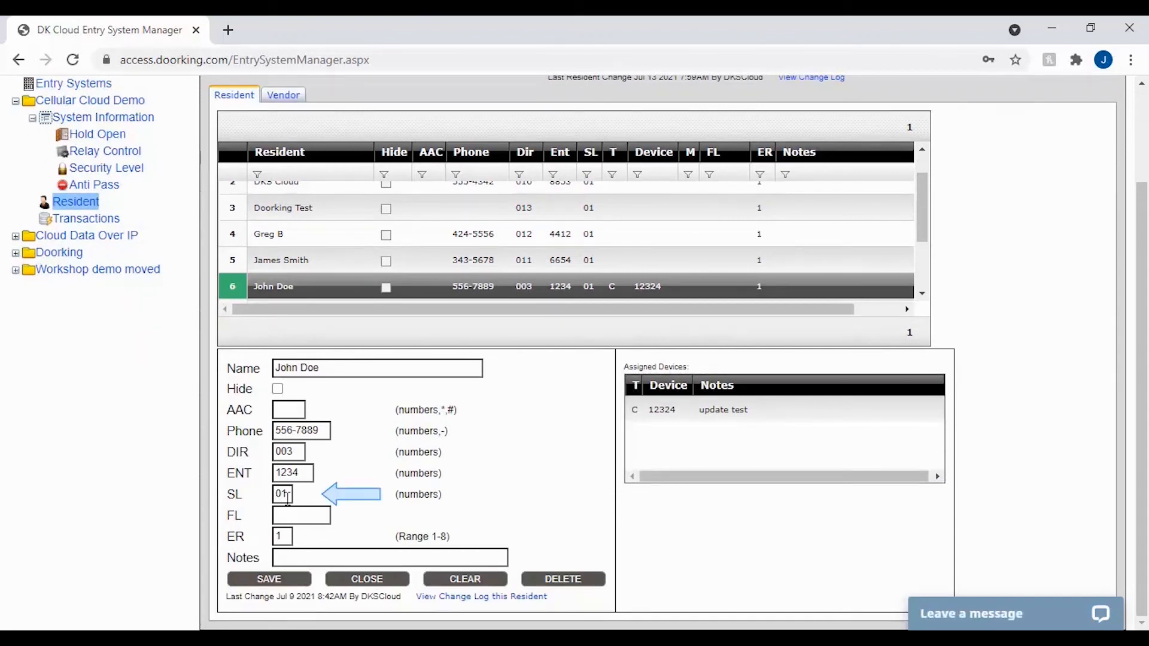
pyautogui.doubleClick(281, 493)
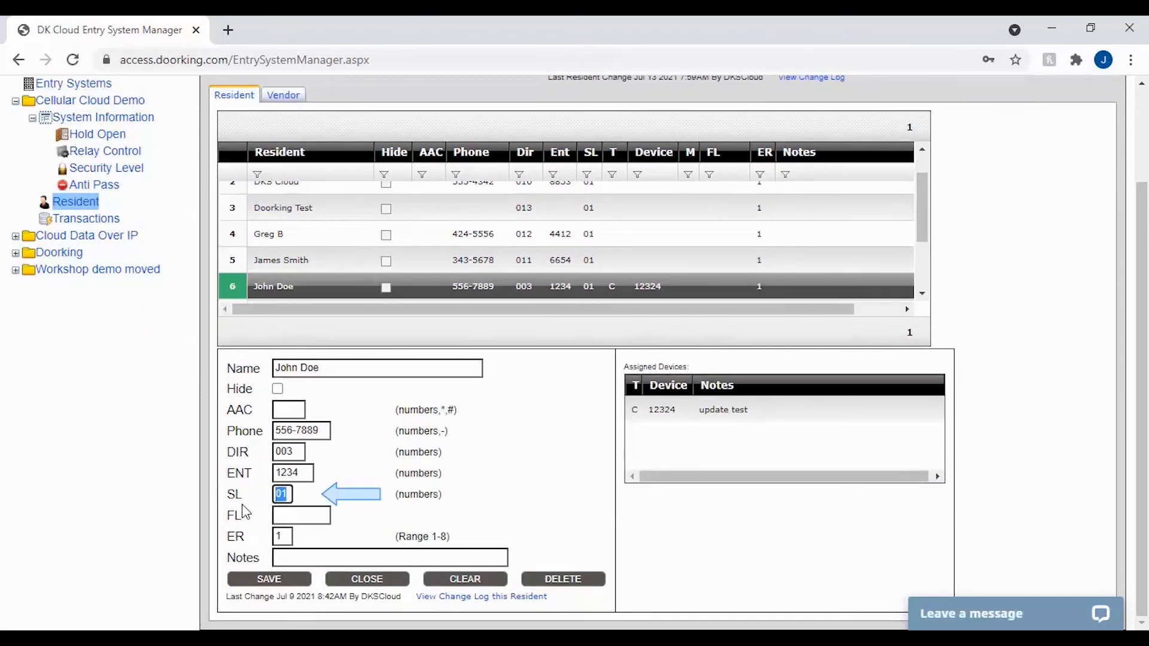
pyautogui.write('02')
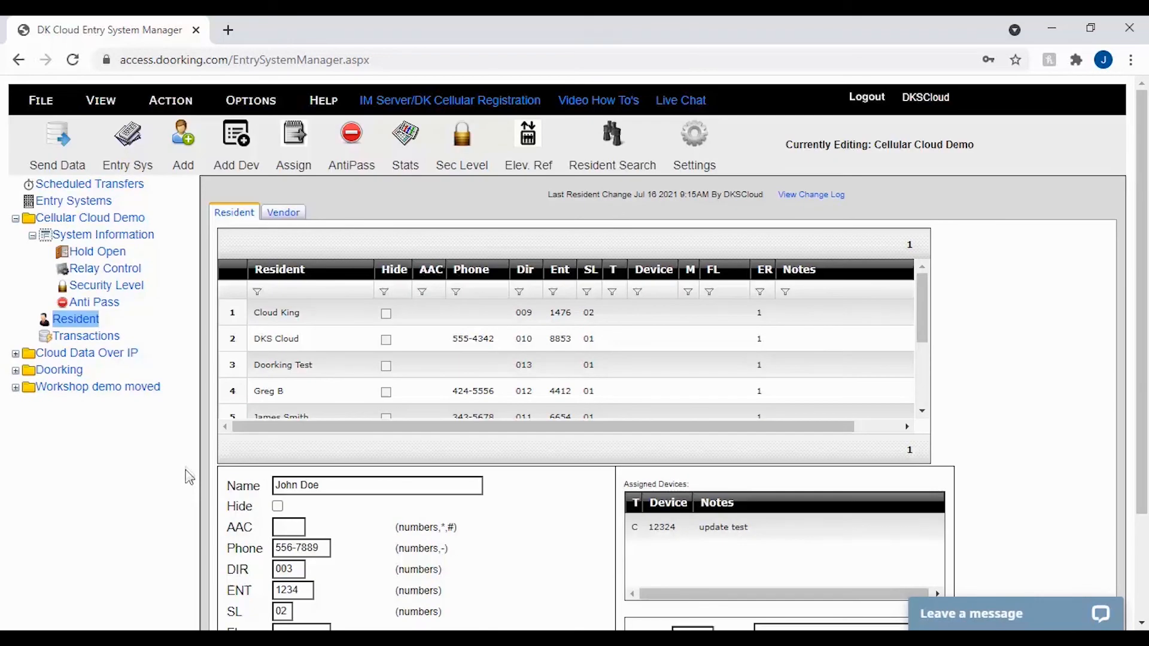
pyautogui.moveTo(189, 383)
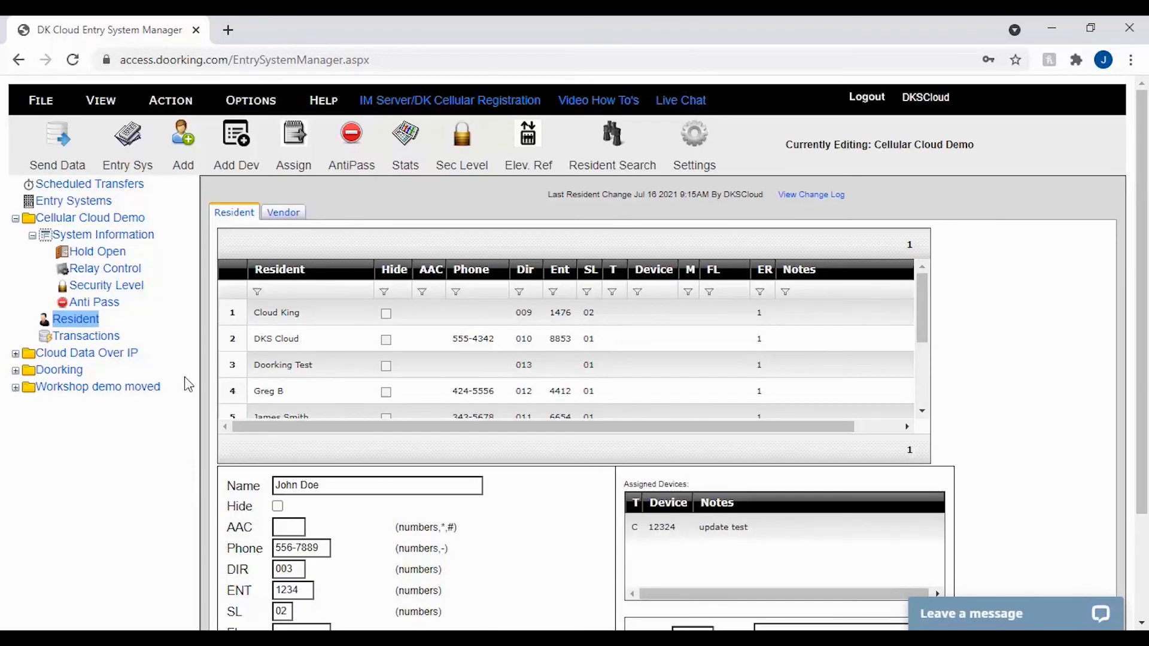
pyautogui.moveTo(135, 254)
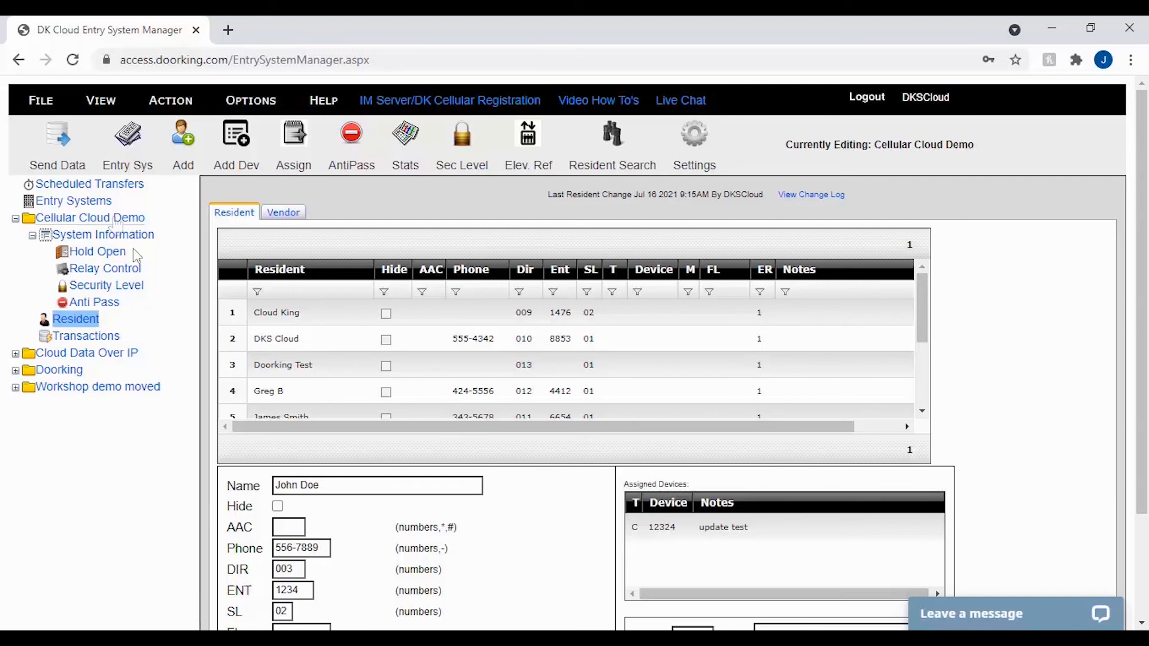